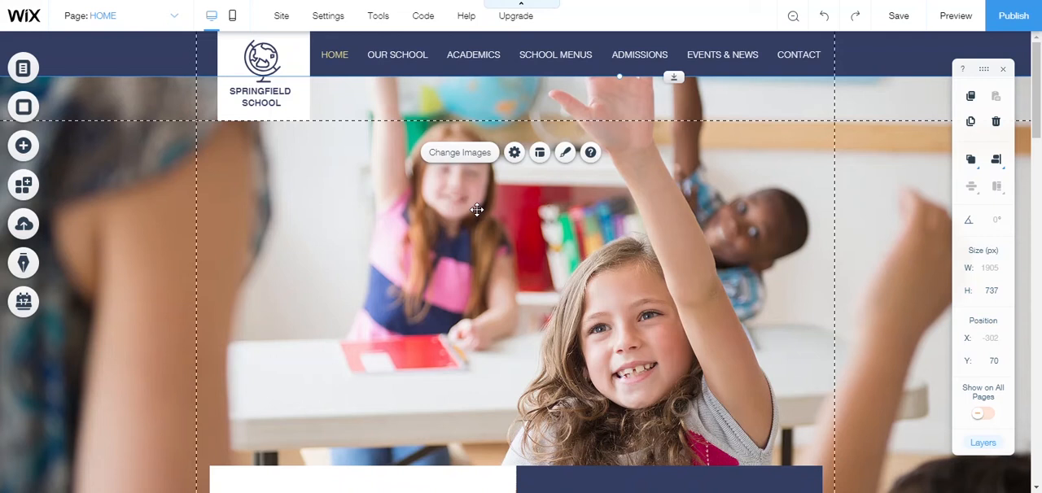
pyautogui.moveTo(91, 163)
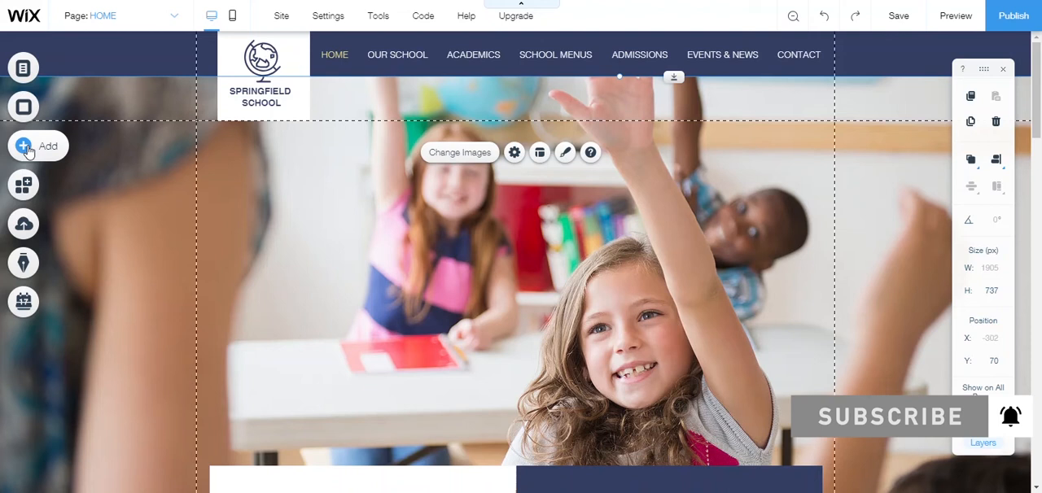
# - Show the Image options in the Add elements panel of the left toolbar
pyautogui.click(23, 146)
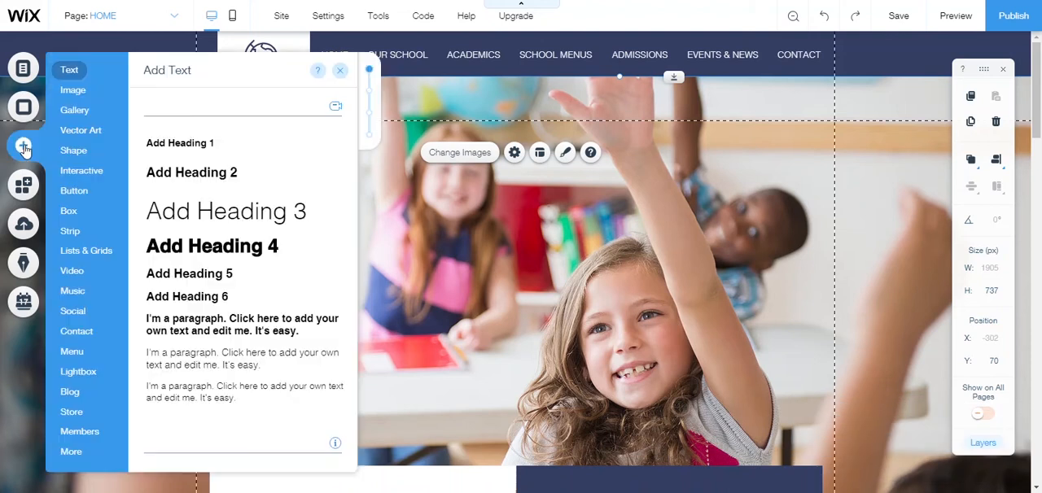
pyautogui.click(72, 91)
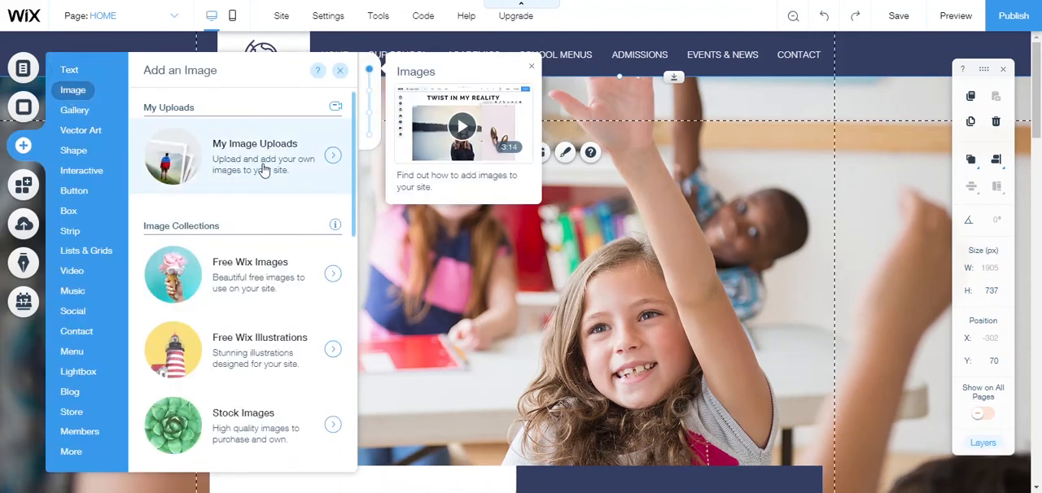
# - Browse My Image Uploads, then Visitor Uploads and the empty My Favorites in Choose Images
pyautogui.click(254, 154)
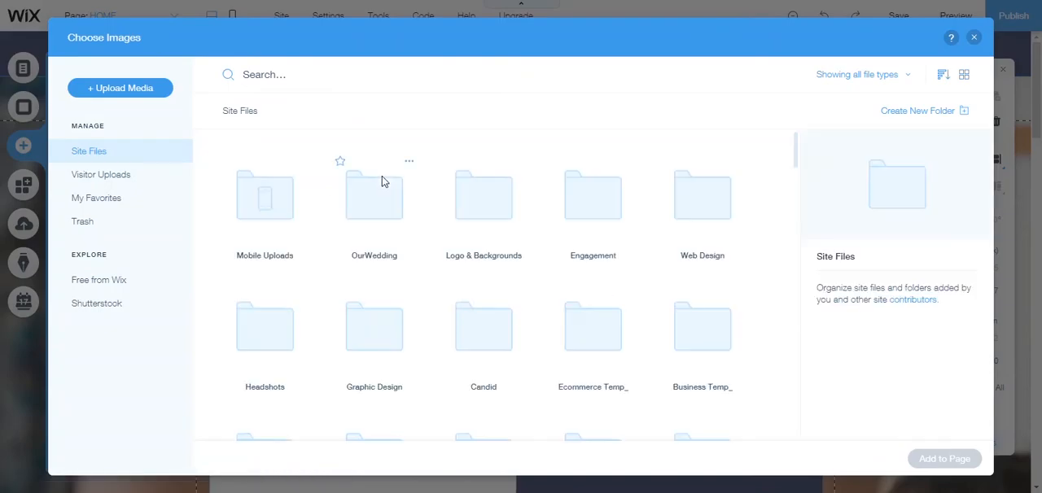
pyautogui.moveTo(423, 130)
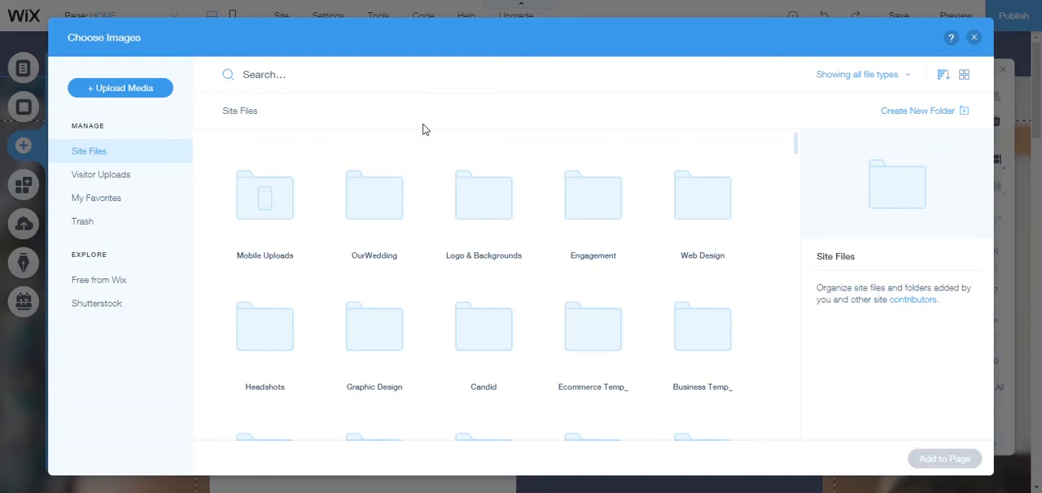
pyautogui.moveTo(398, 143)
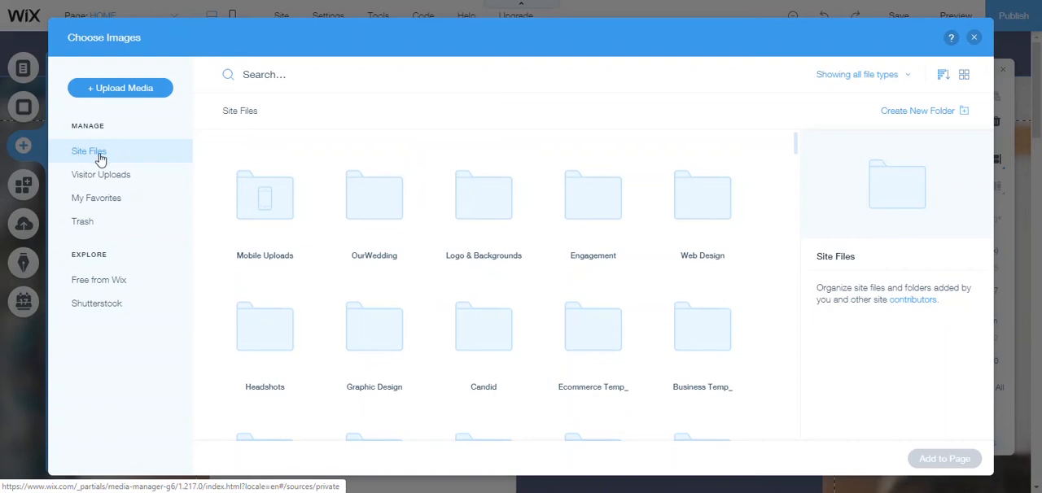
pyautogui.moveTo(258, 153)
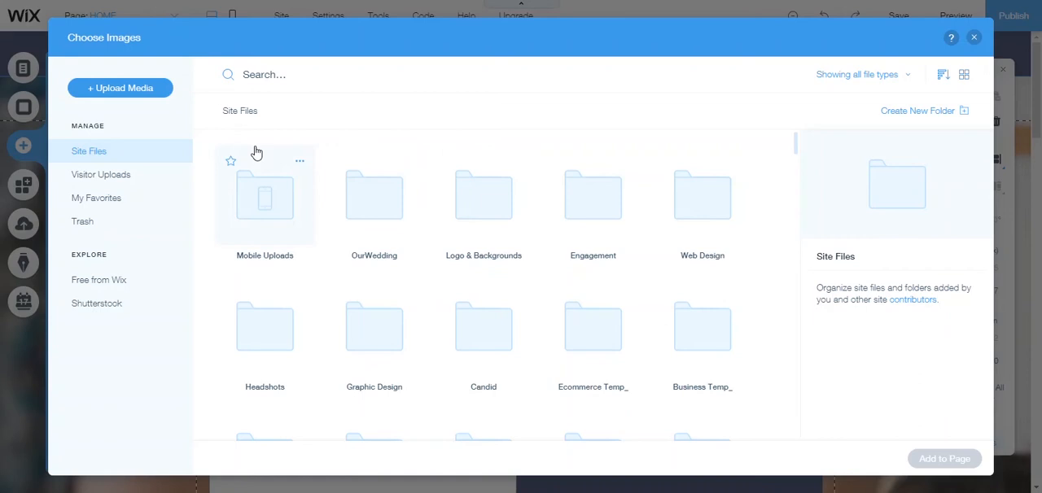
pyautogui.click(101, 174)
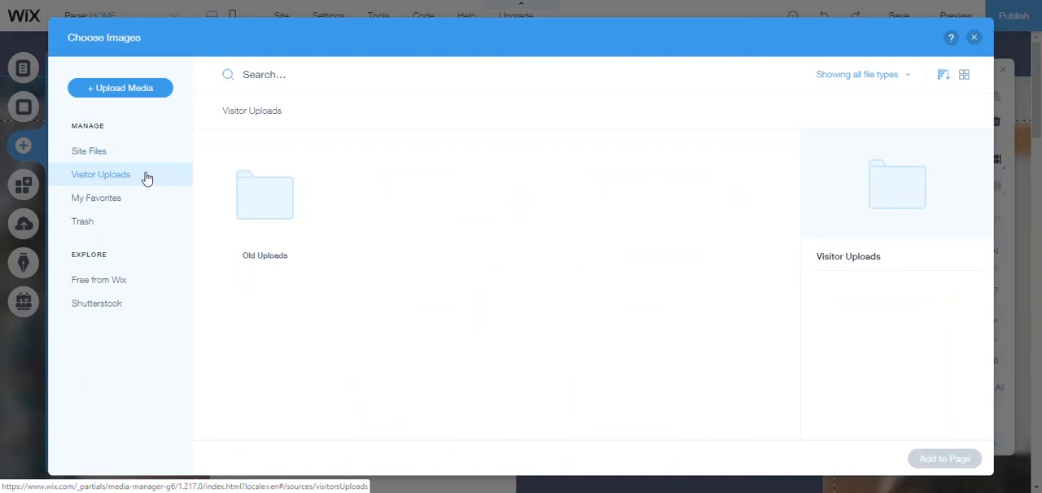
pyautogui.moveTo(407, 307)
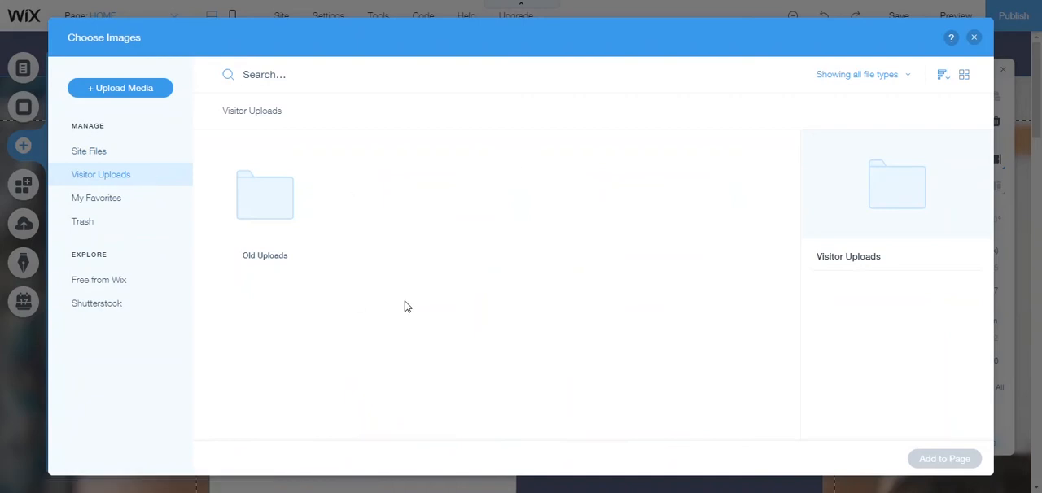
pyautogui.moveTo(146, 211)
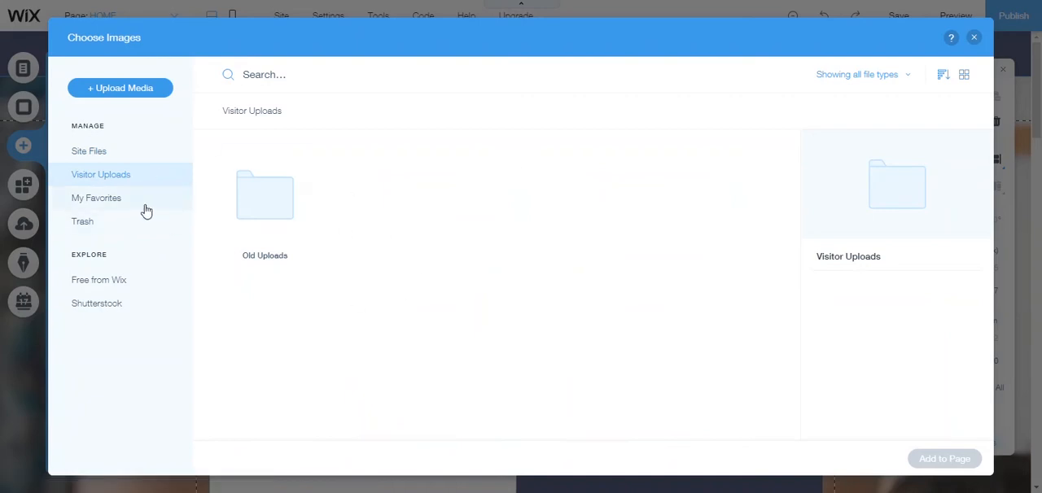
pyautogui.click(96, 199)
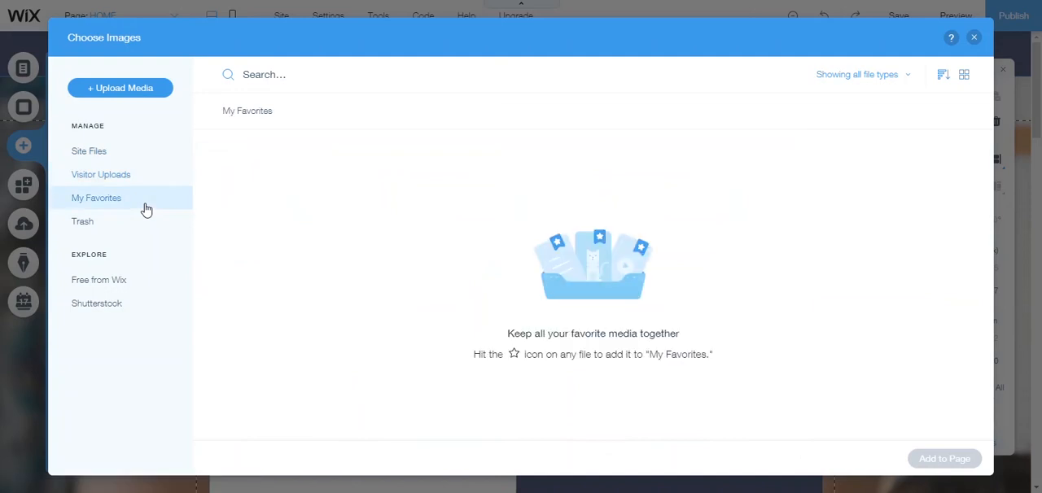
pyautogui.moveTo(560, 303)
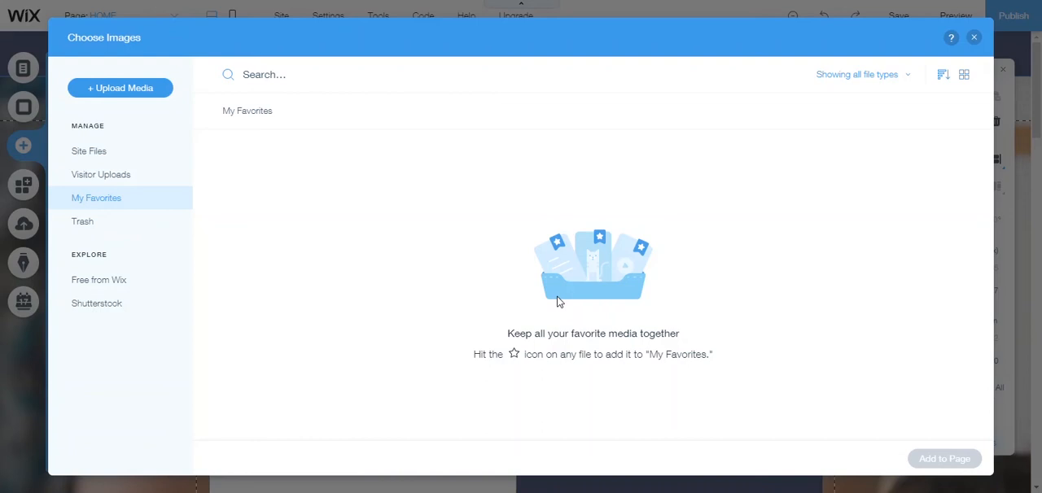
pyautogui.moveTo(481, 242)
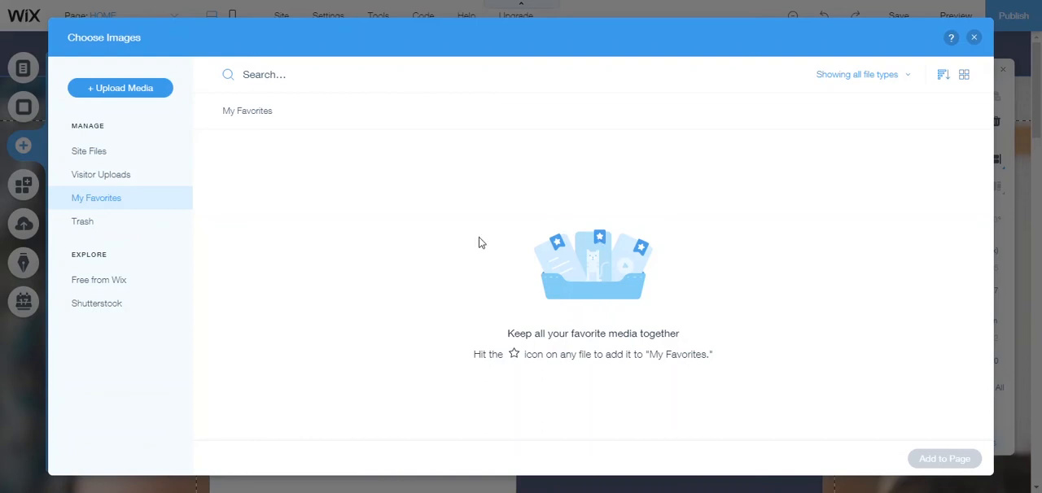
pyautogui.moveTo(98, 280)
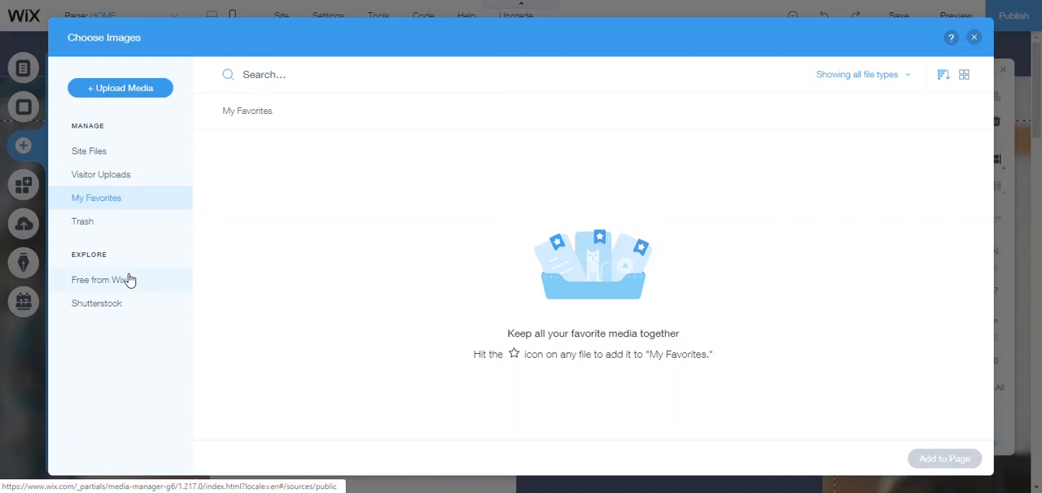
# - In Free from Wix, star and unstar Ceramic Collection, then add Orange Blossom to favourites
pyautogui.click(98, 281)
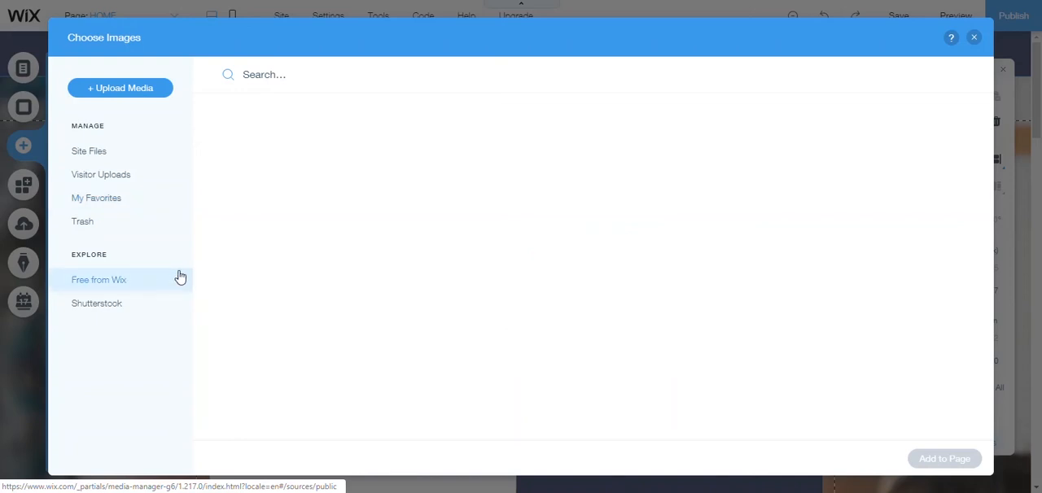
pyautogui.moveTo(202, 277)
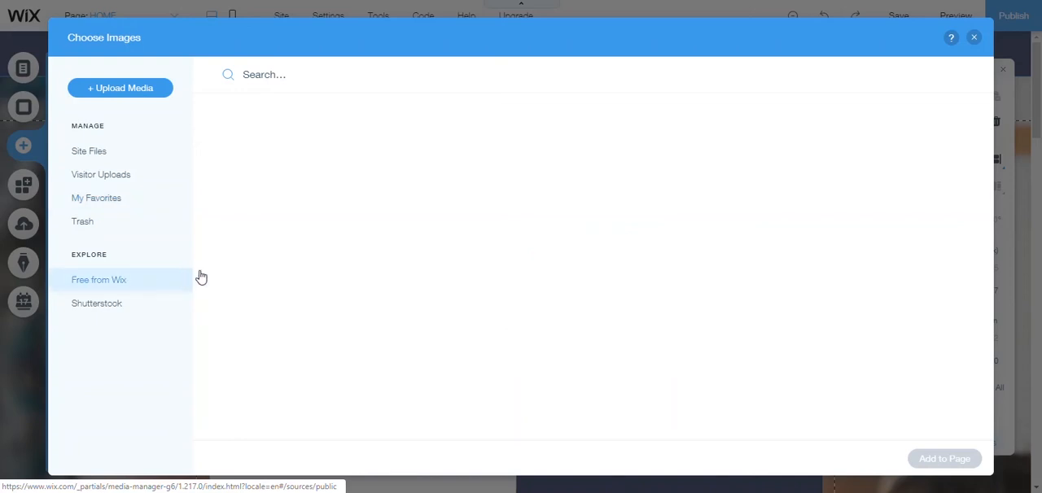
pyautogui.moveTo(414, 250)
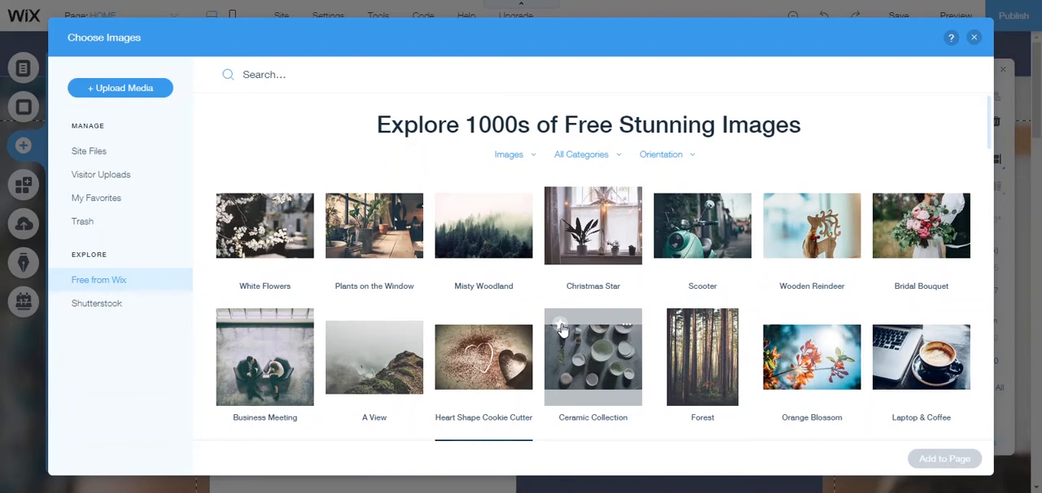
pyautogui.click(593, 356)
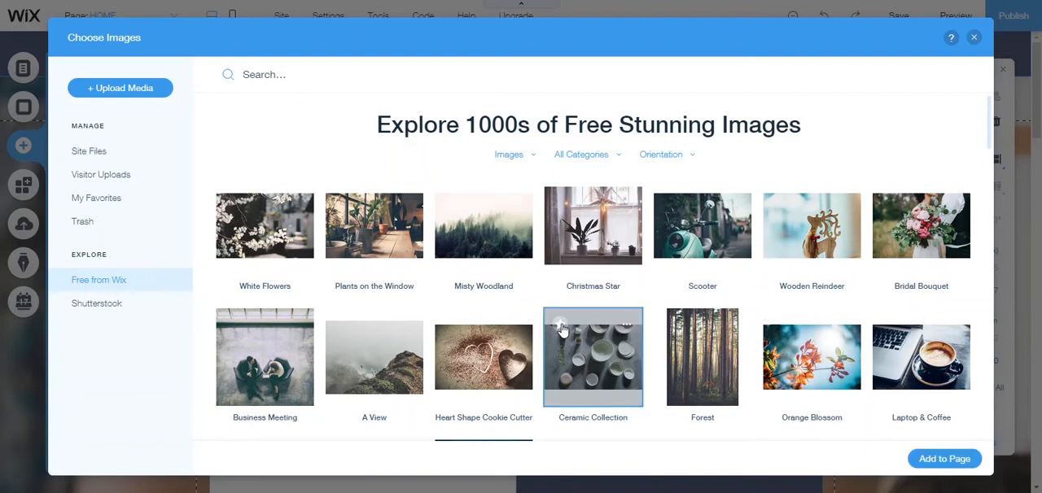
pyautogui.click(560, 324)
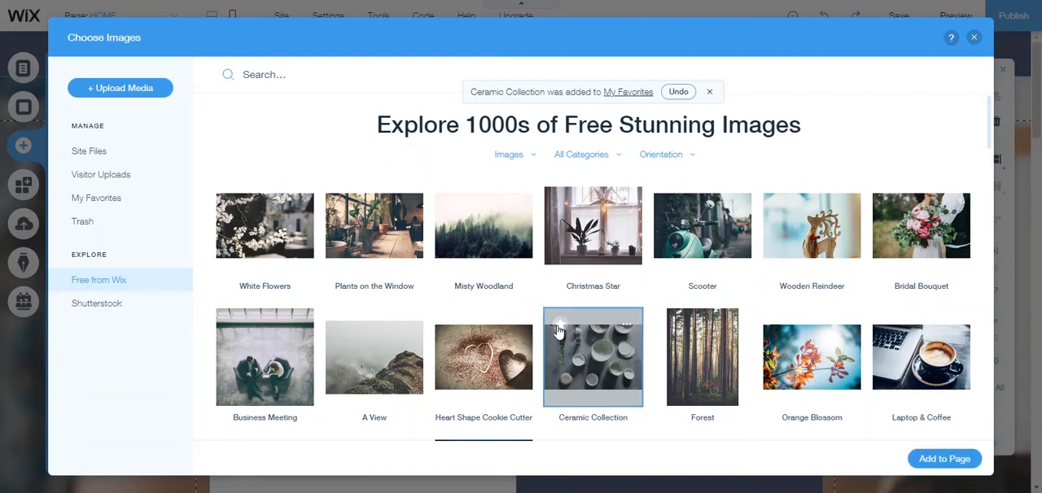
pyautogui.moveTo(561, 101)
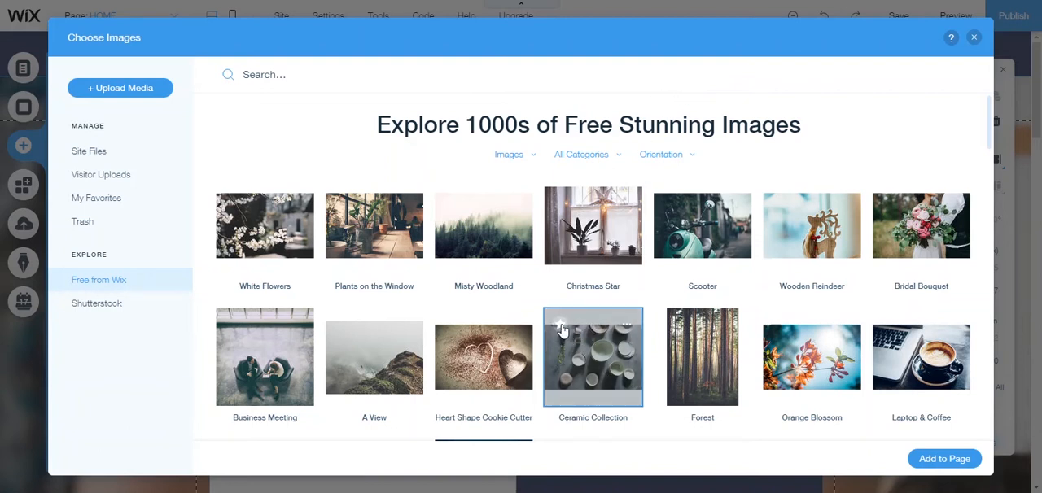
pyautogui.click(561, 326)
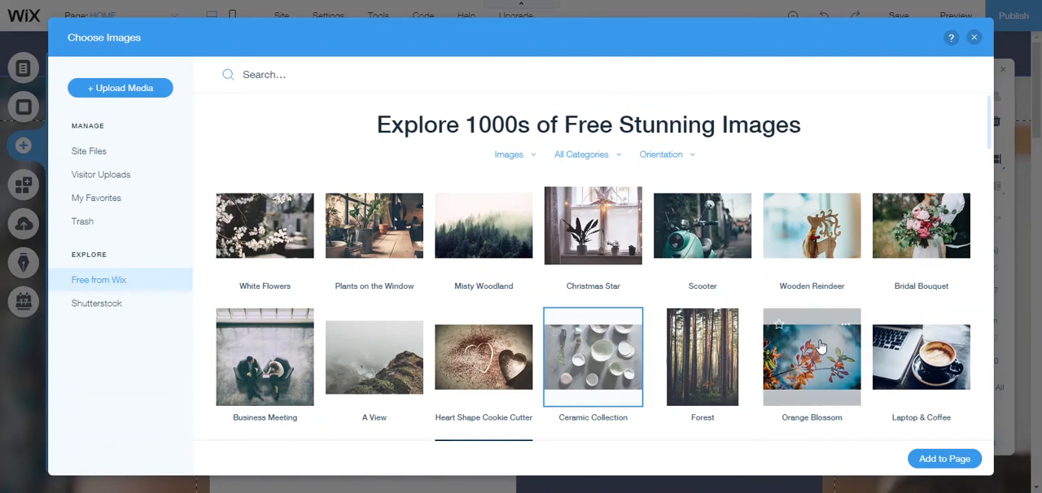
pyautogui.moveTo(811, 357)
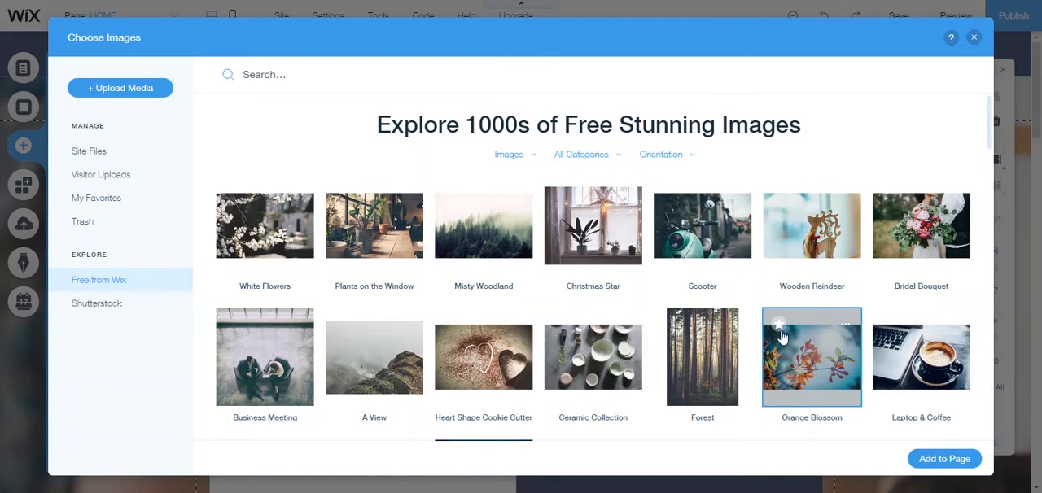
pyautogui.click(779, 324)
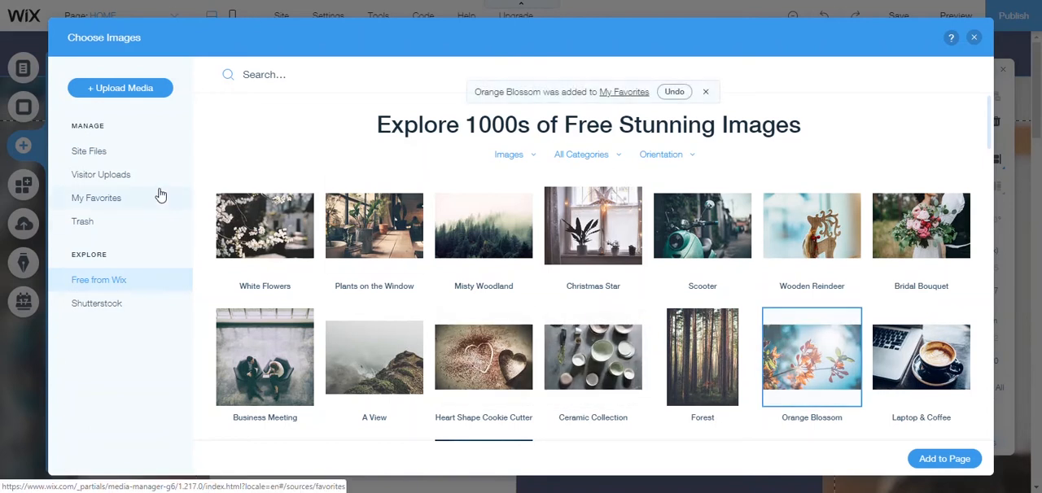
# - View My Favorites, now holding only the Orange Blossom image
pyautogui.click(96, 199)
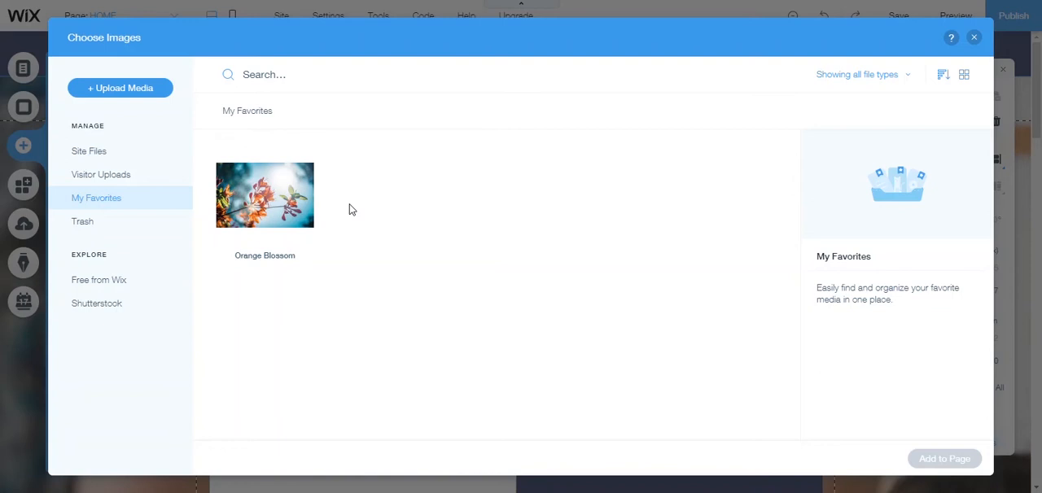
pyautogui.moveTo(97, 280)
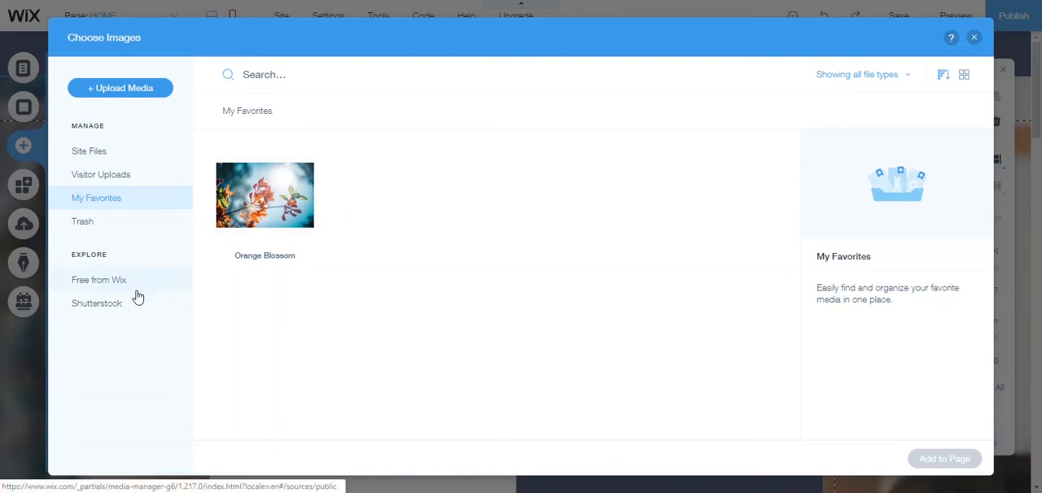
pyautogui.moveTo(127, 225)
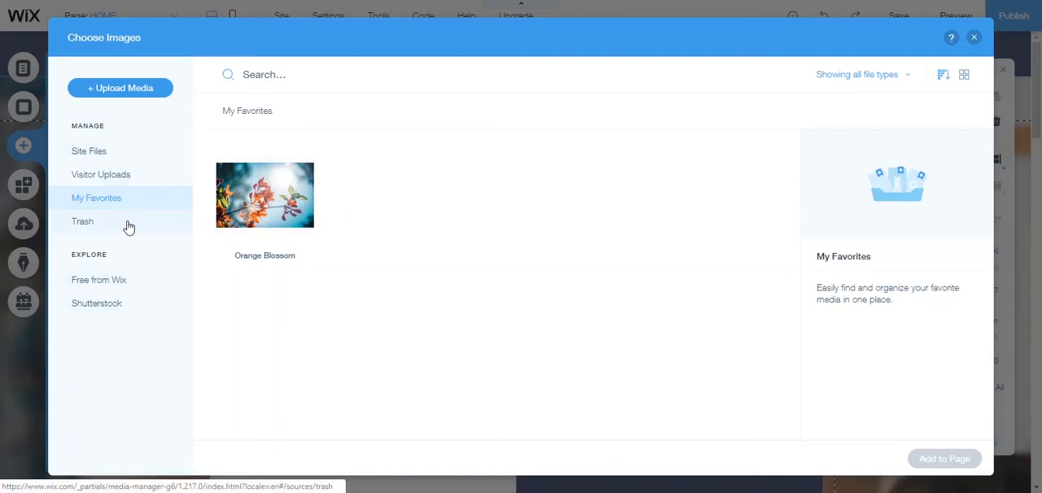
# - In the Trash, show a deleted photo's Preview, Hide Info, Restore and Delete Forever options
pyautogui.click(81, 221)
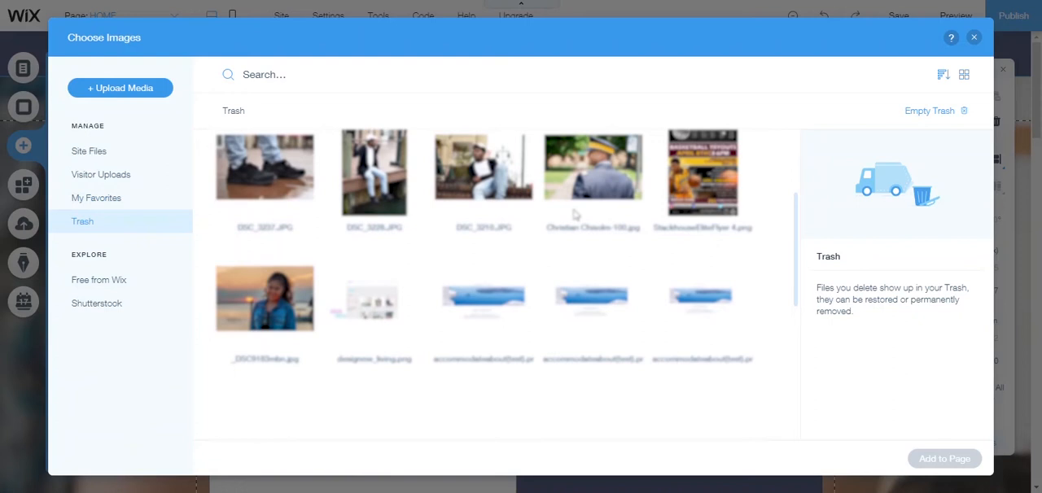
pyautogui.scroll(-3)
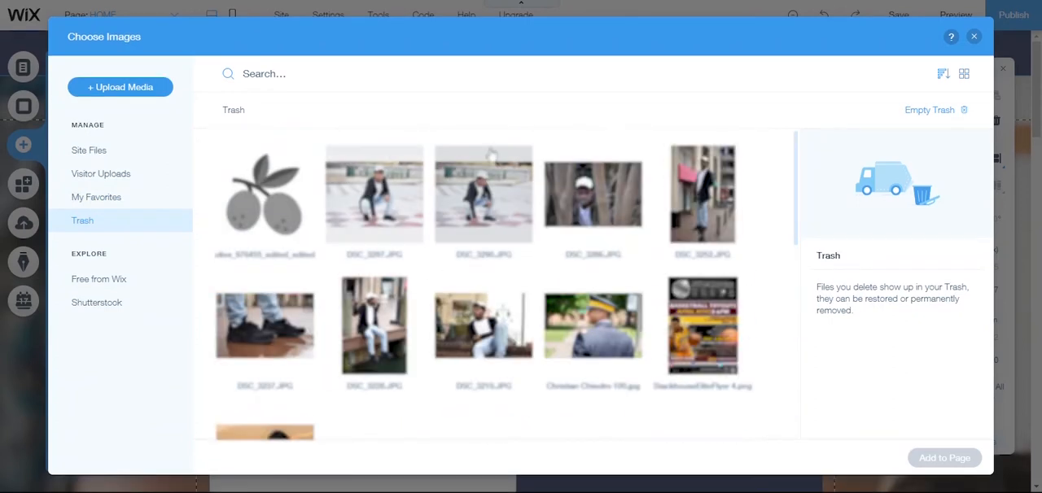
pyautogui.click(264, 194)
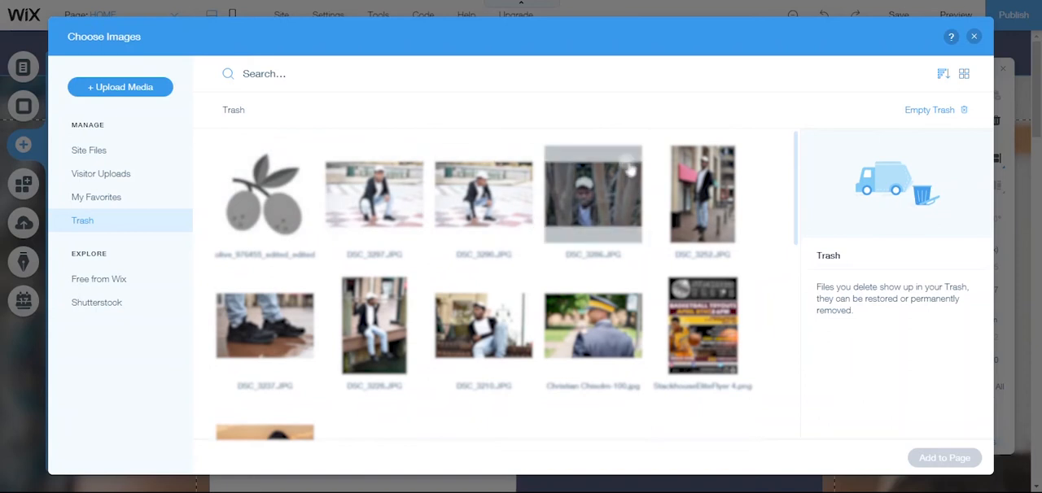
pyautogui.rightClick(592, 194)
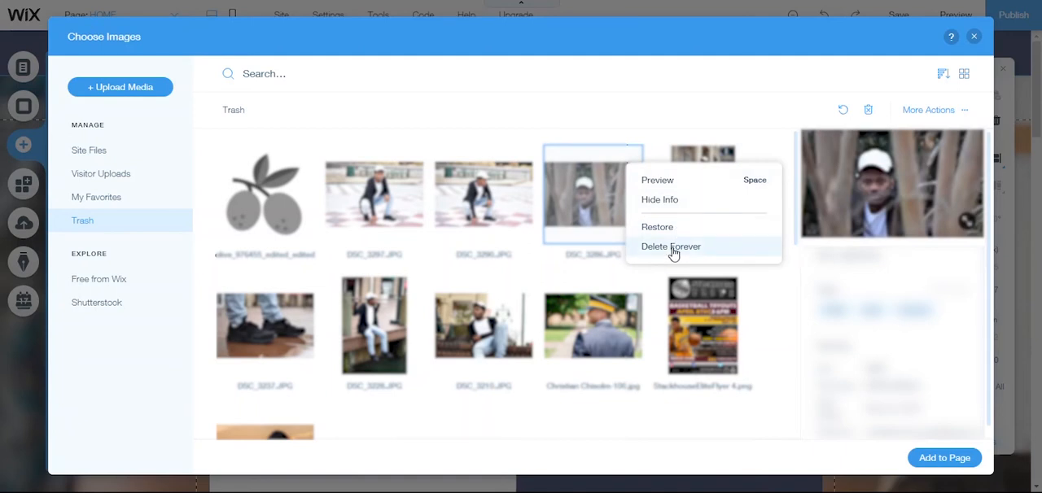
pyautogui.moveTo(652, 252)
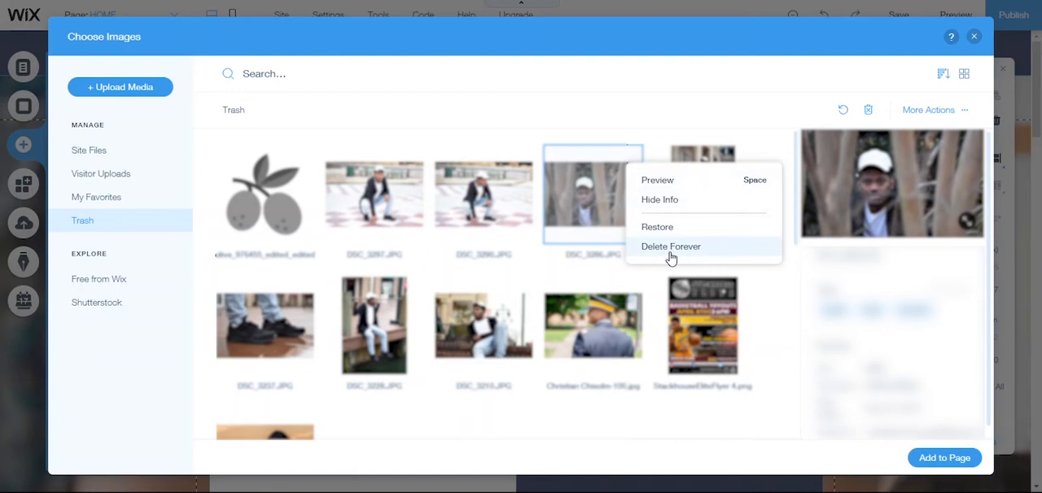
pyautogui.moveTo(671, 249)
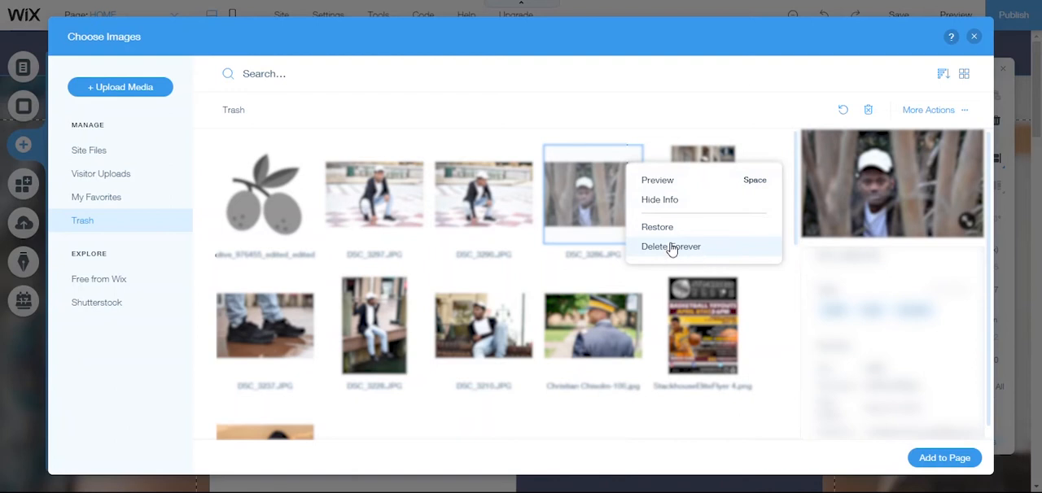
pyautogui.moveTo(671, 247)
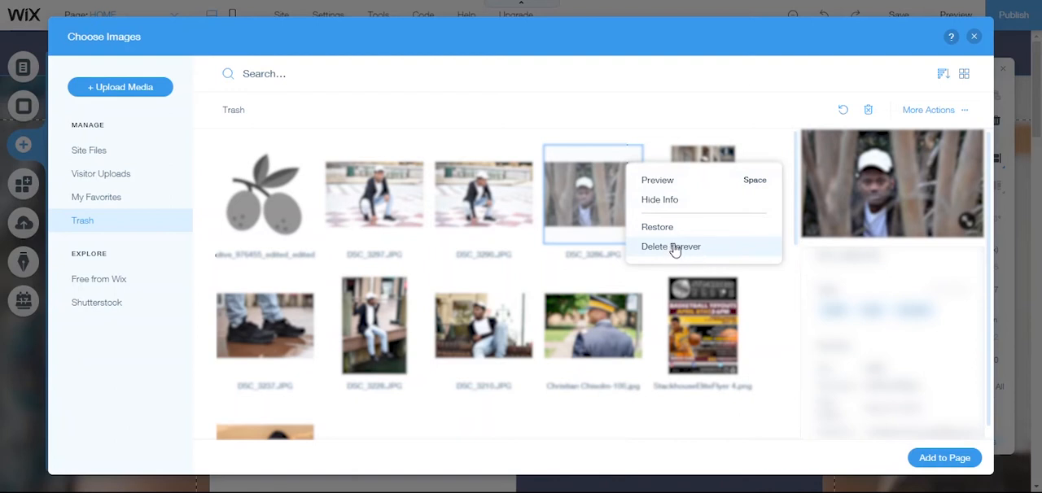
pyautogui.moveTo(325, 129)
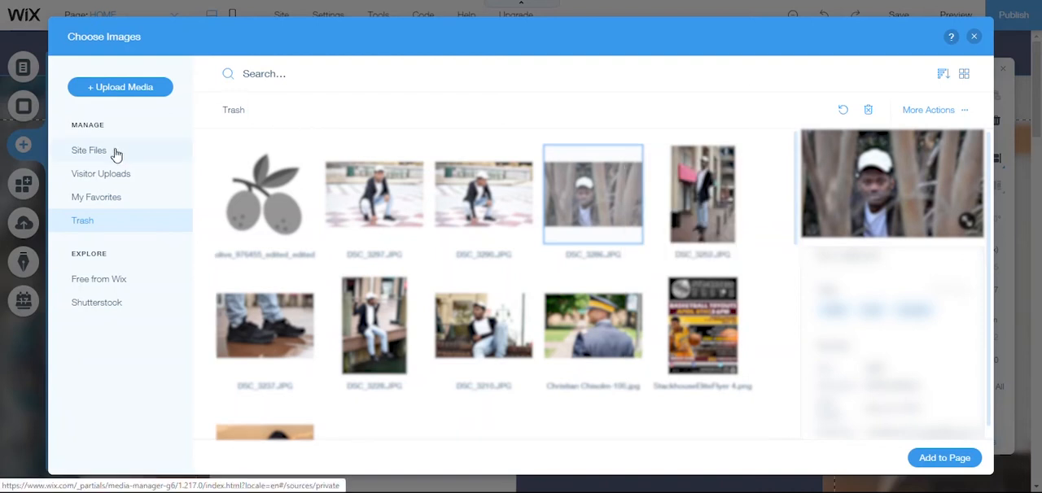
# - Return to Site Files and check the search box and the all-file-types filter list
pyautogui.click(88, 150)
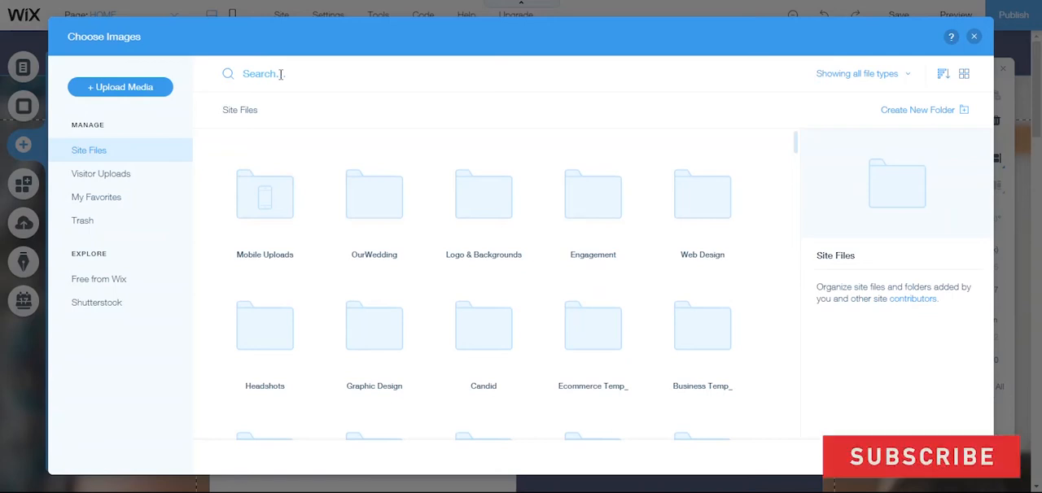
pyautogui.click(290, 73)
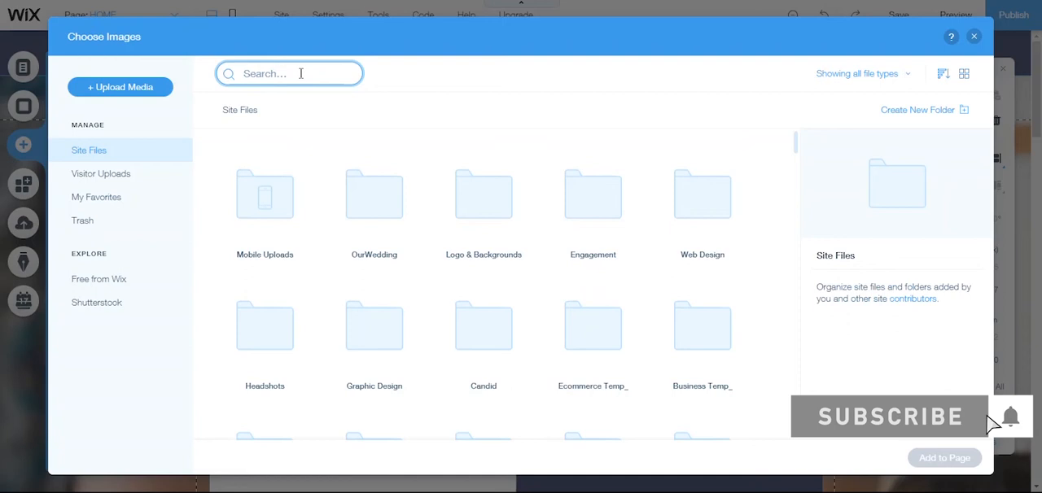
pyautogui.moveTo(439, 132)
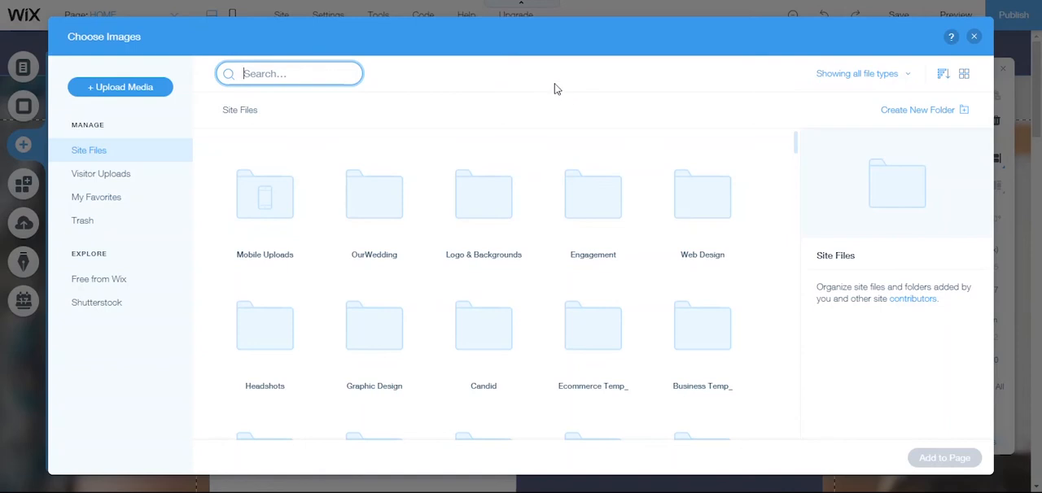
pyautogui.moveTo(486, 85)
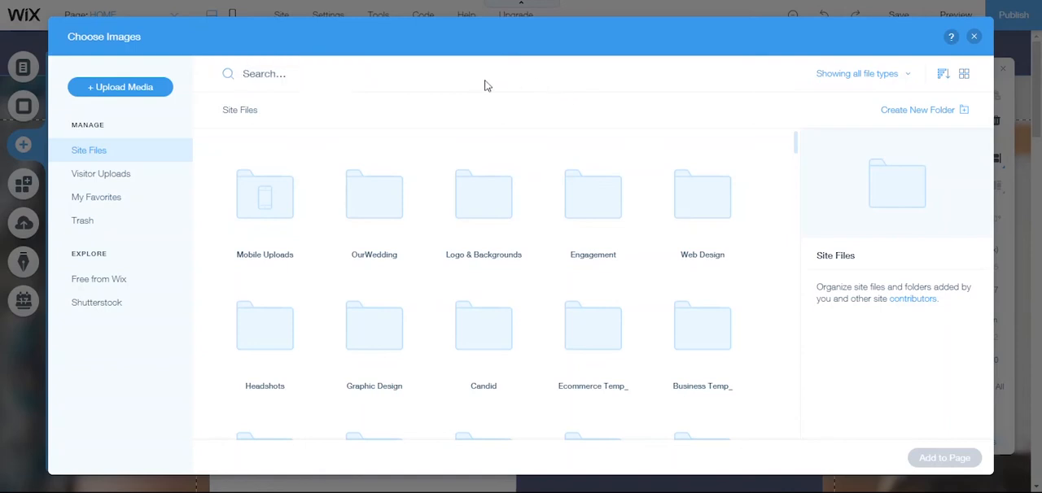
pyautogui.moveTo(485, 119)
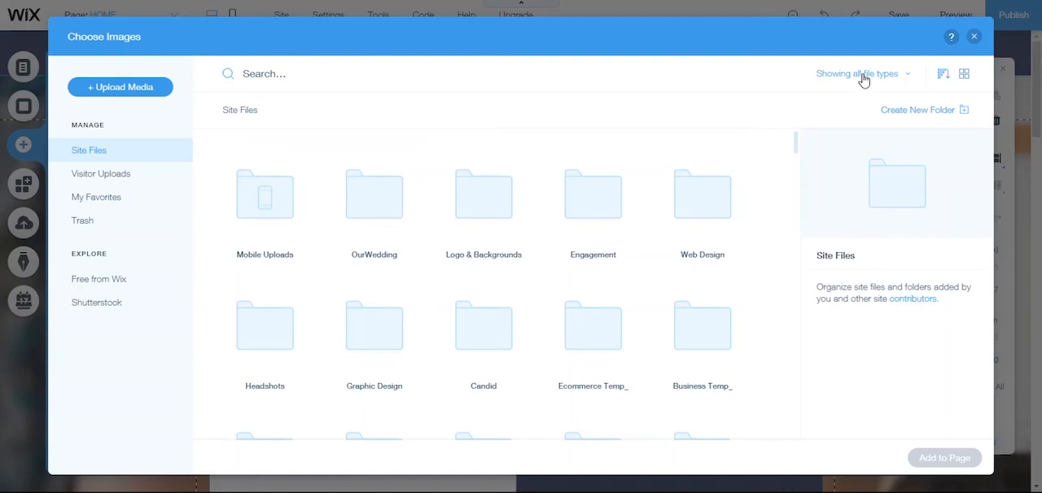
pyautogui.click(860, 73)
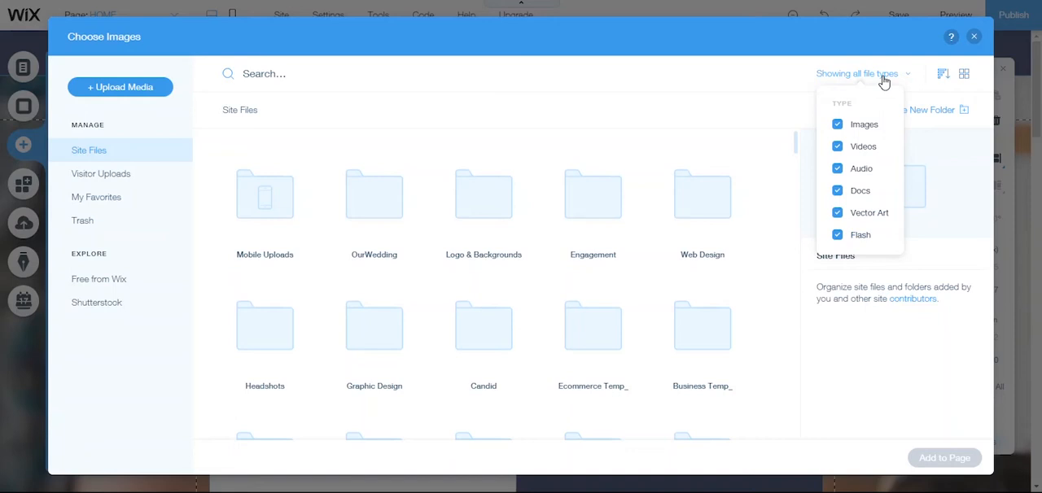
pyautogui.moveTo(884, 81)
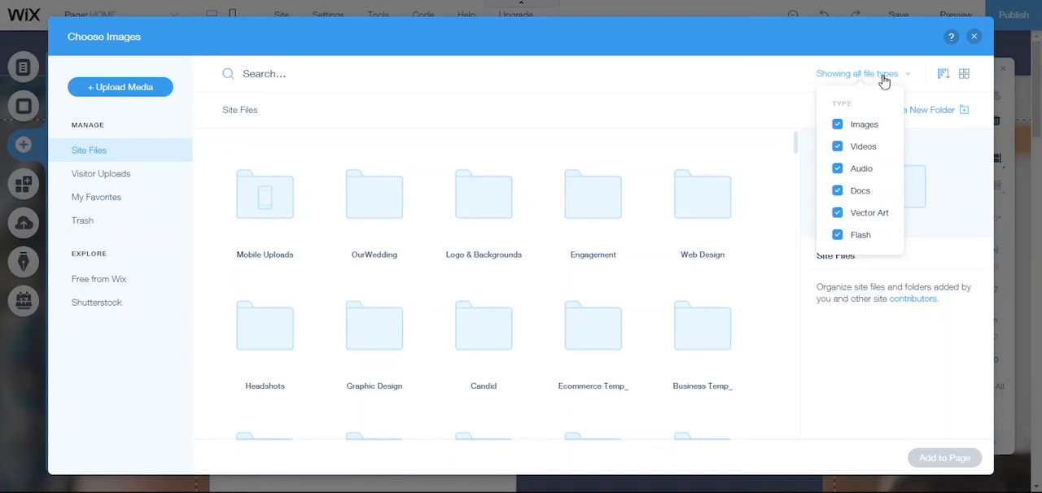
pyautogui.moveTo(882, 82)
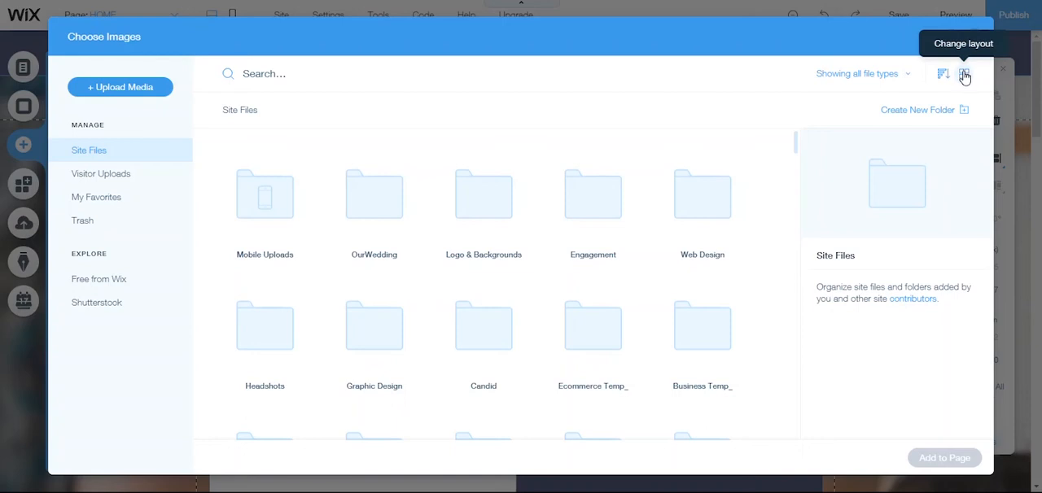
# - Switch the Site Files layout from tiles to List
pyautogui.click(964, 74)
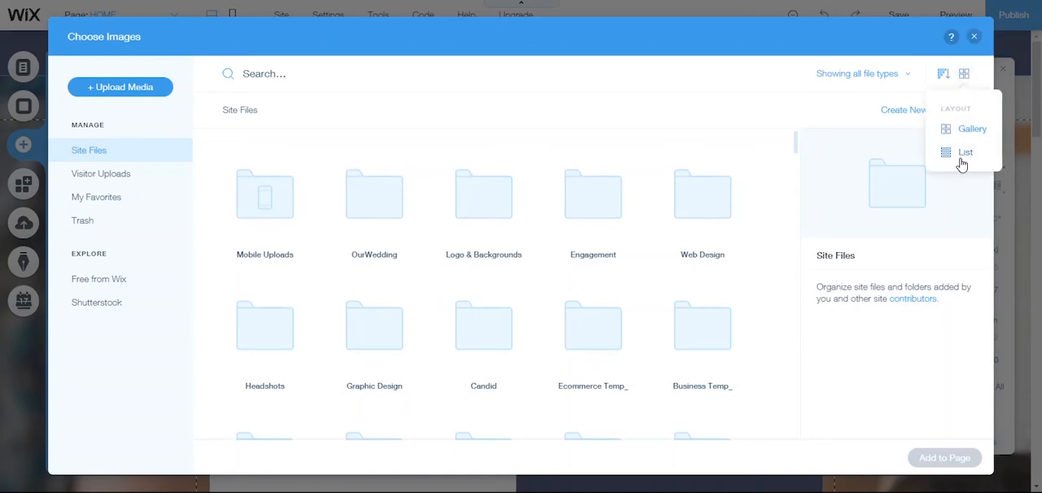
pyautogui.click(966, 153)
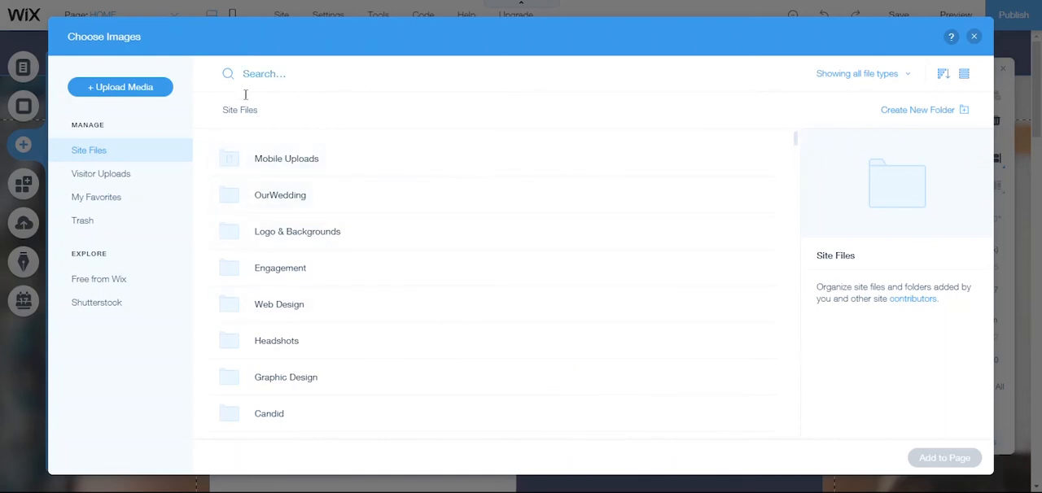
pyautogui.moveTo(120, 87)
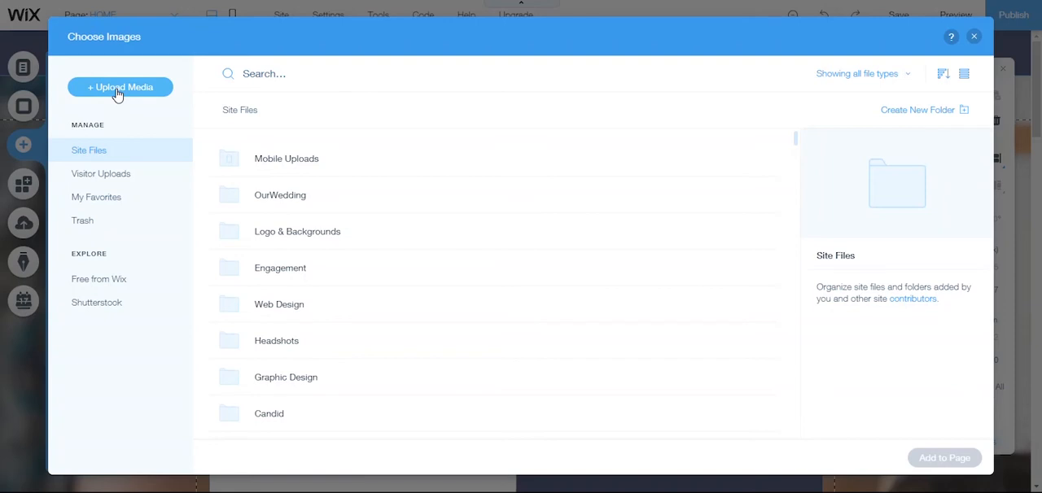
# - Bring up the Upload Media window from + Upload Media
pyautogui.click(120, 88)
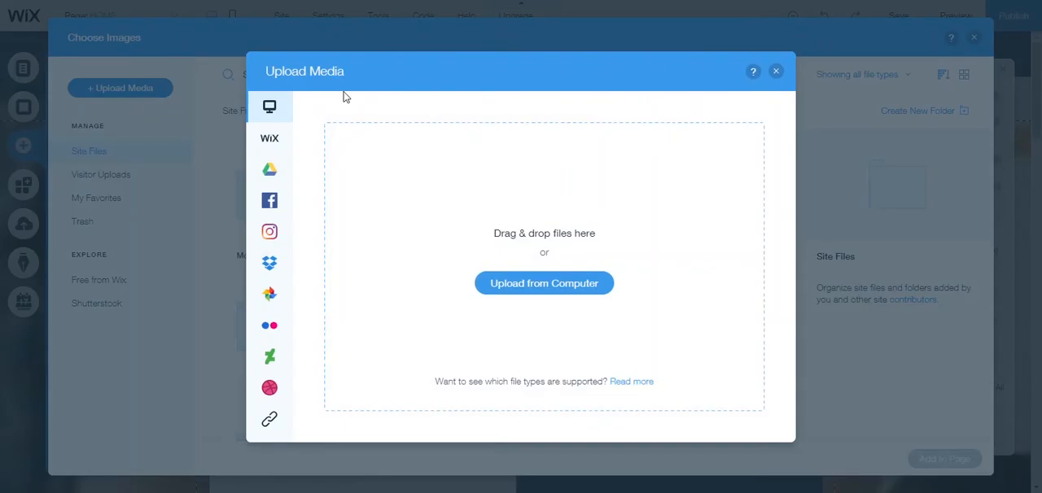
pyautogui.moveTo(326, 107)
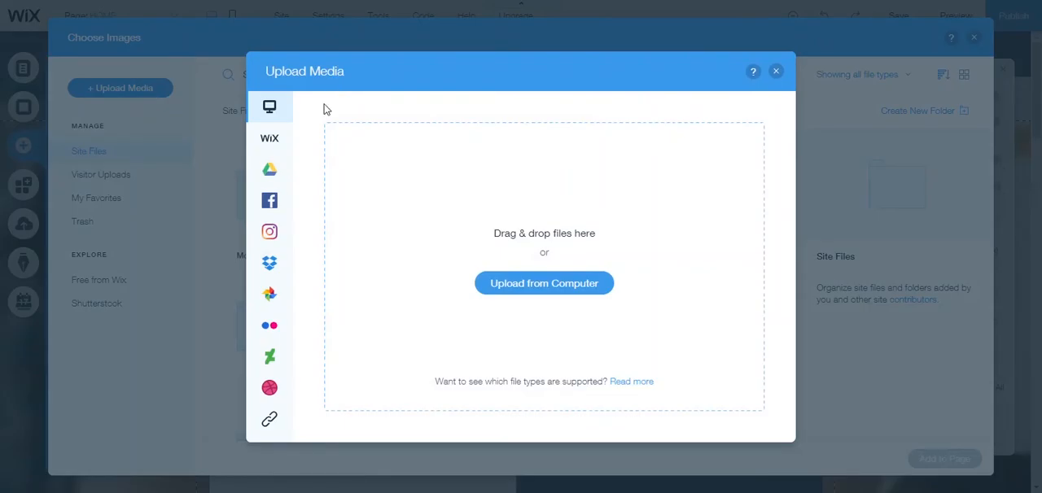
pyautogui.moveTo(270, 108)
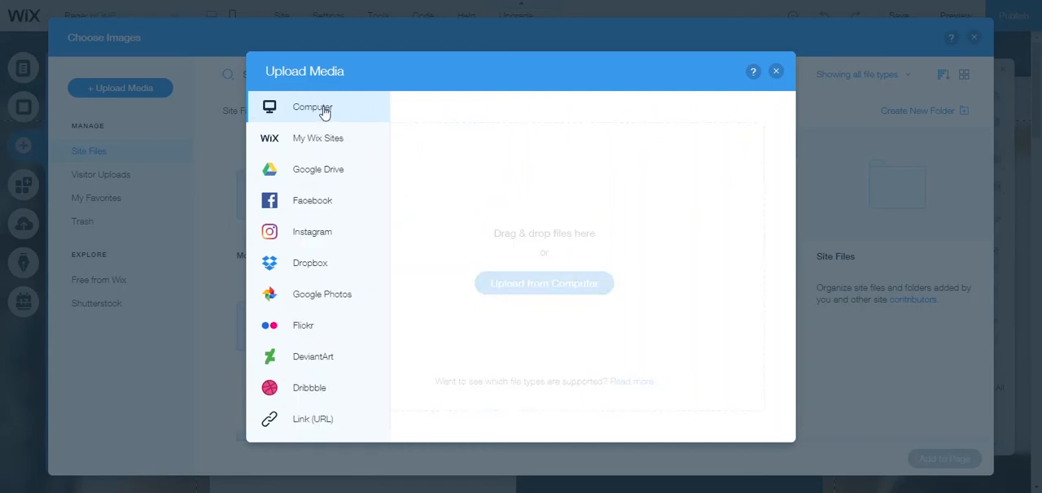
pyautogui.moveTo(345, 144)
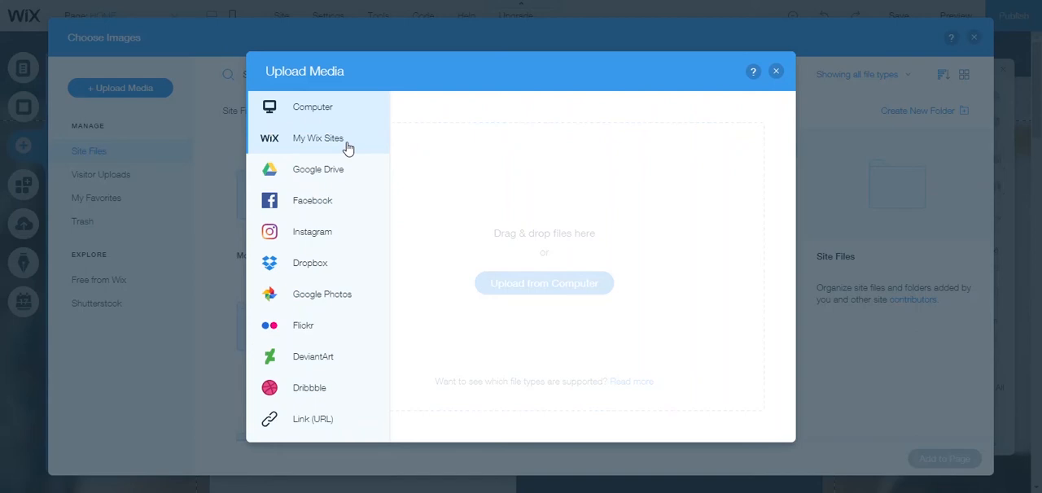
pyautogui.moveTo(349, 150)
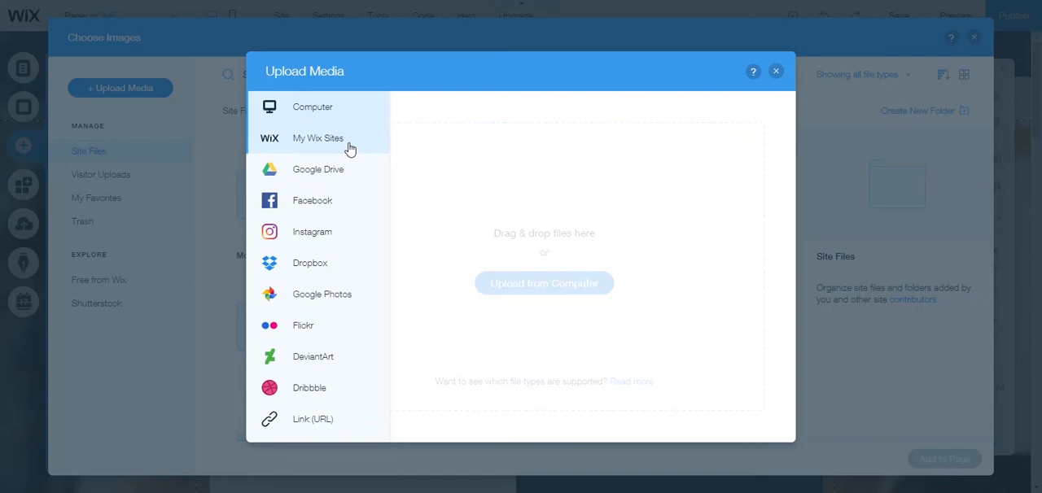
pyautogui.moveTo(353, 176)
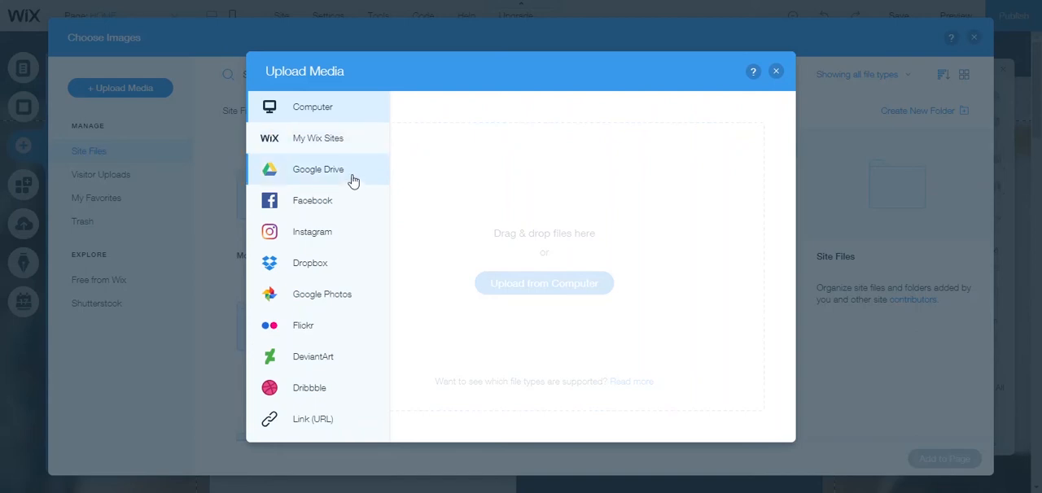
pyautogui.moveTo(345, 202)
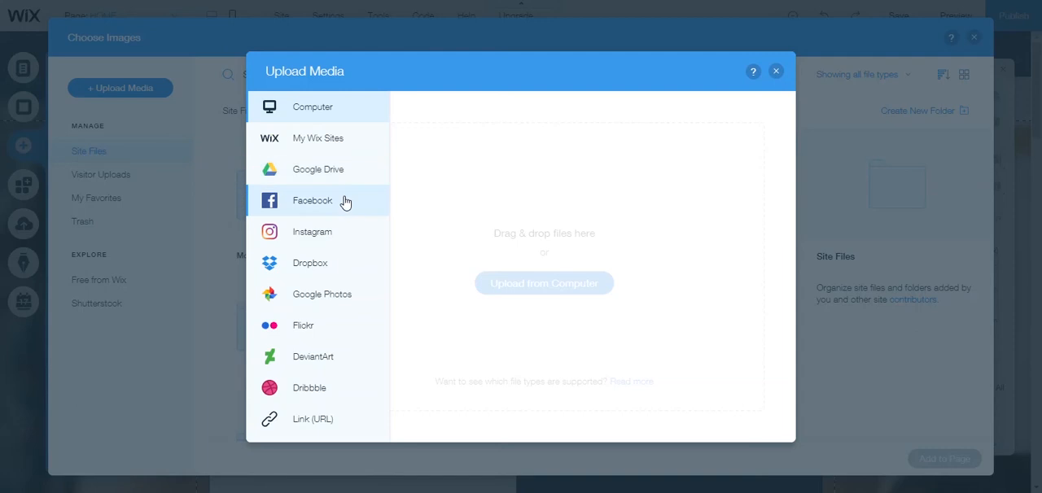
pyautogui.moveTo(342, 269)
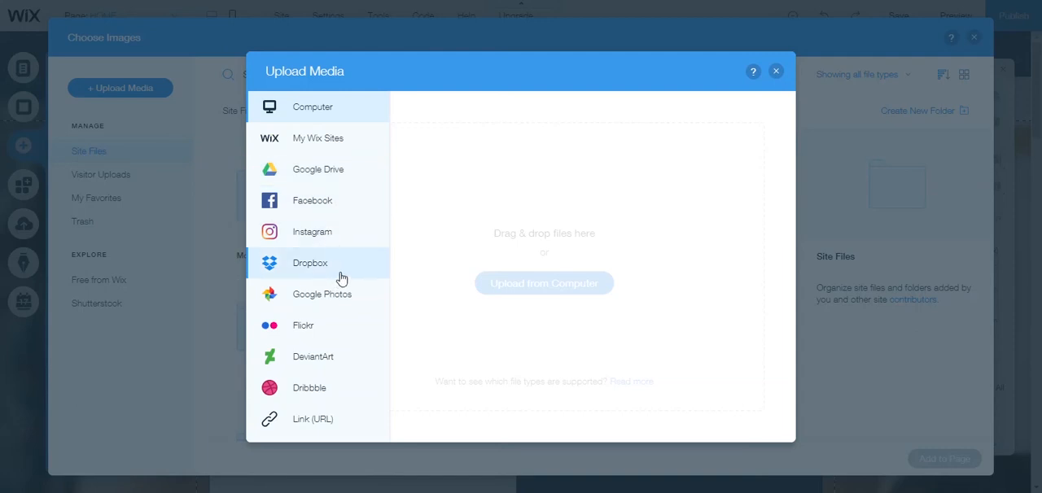
pyautogui.moveTo(342, 320)
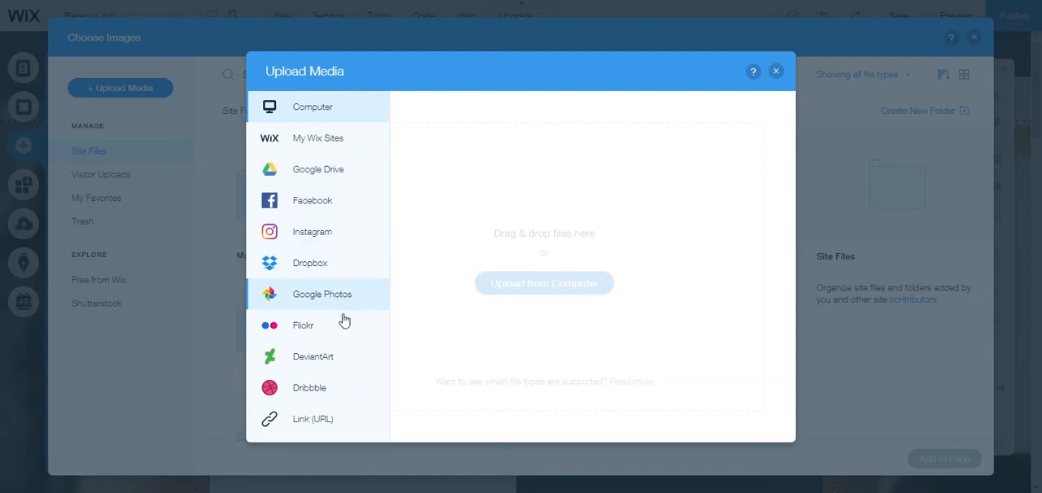
pyautogui.moveTo(355, 357)
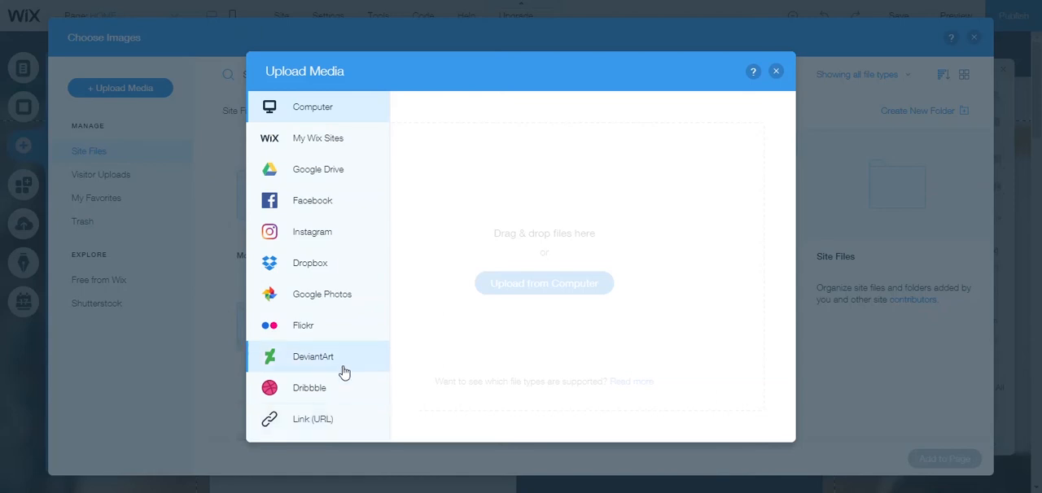
pyautogui.moveTo(307, 136)
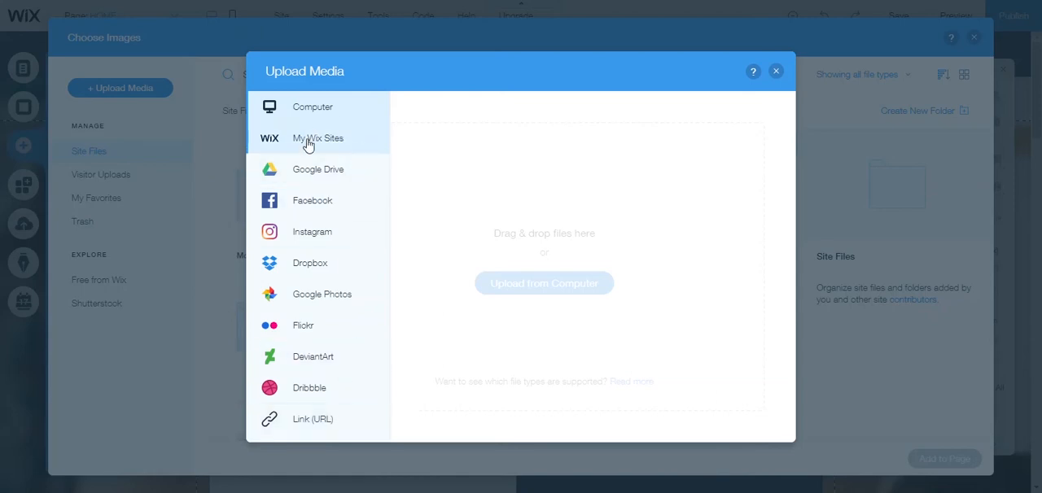
pyautogui.moveTo(318, 137)
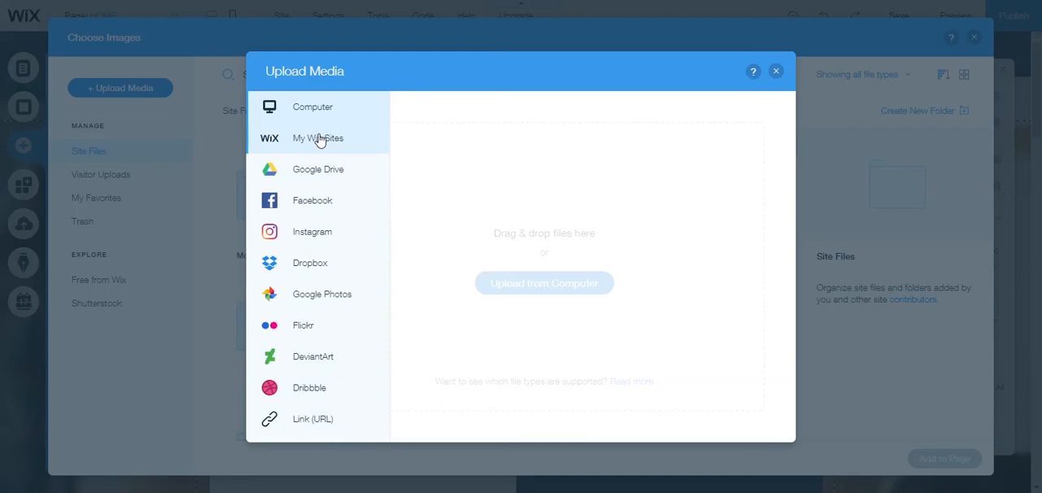
# - Browse the My Wix Sites source folders and select the business site folder
pyautogui.click(318, 137)
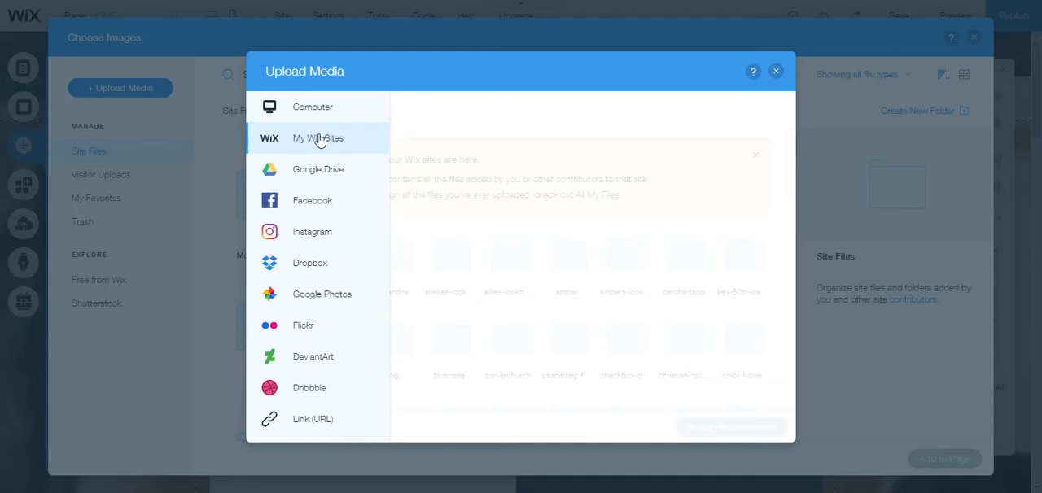
pyautogui.click(317, 137)
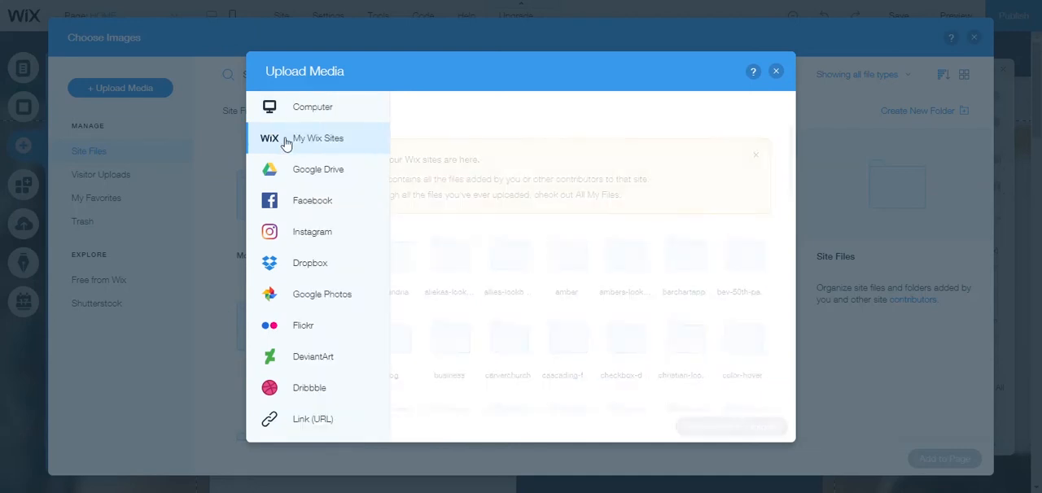
pyautogui.click(318, 137)
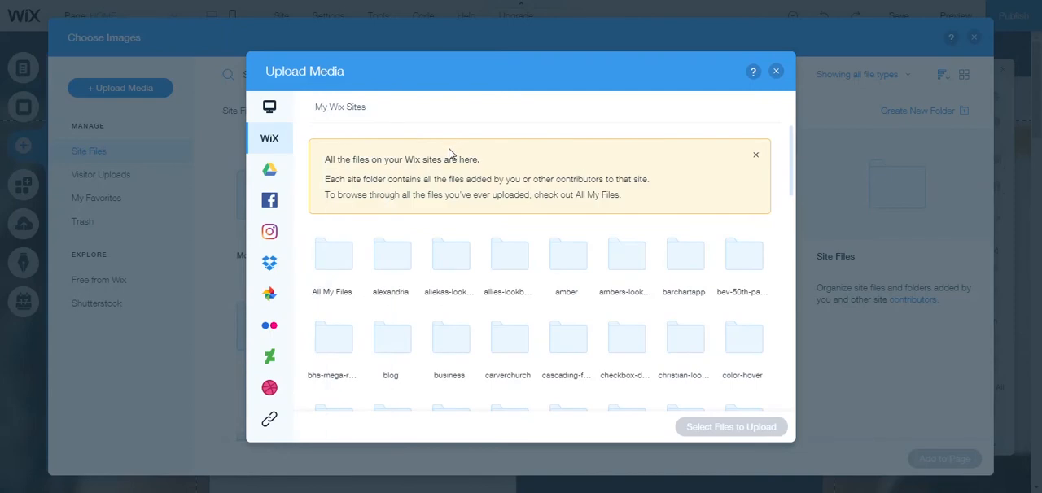
pyautogui.moveTo(332, 170)
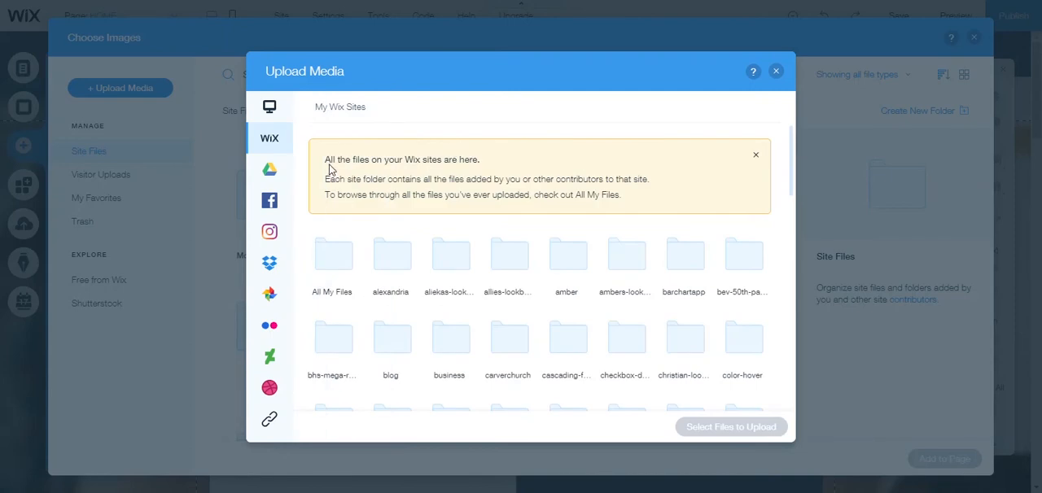
pyautogui.moveTo(399, 171)
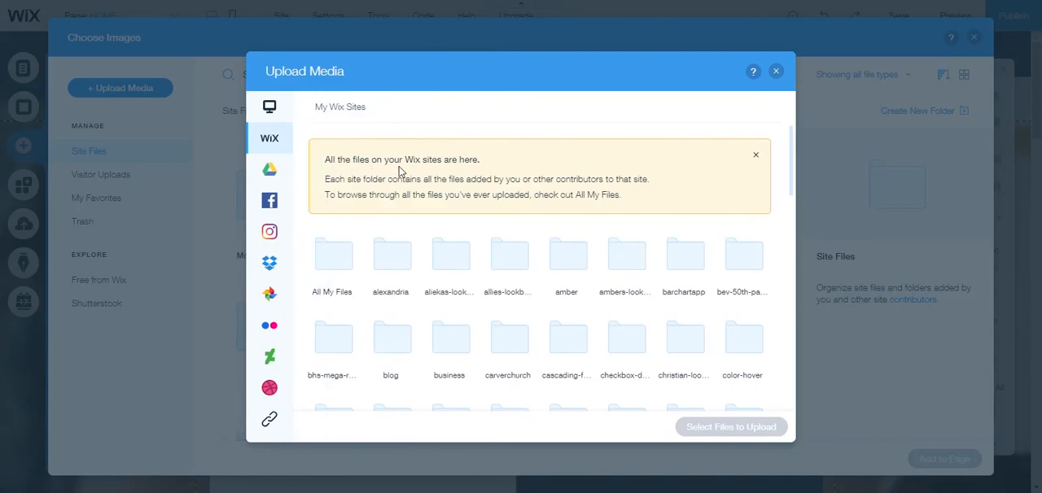
pyautogui.moveTo(414, 191)
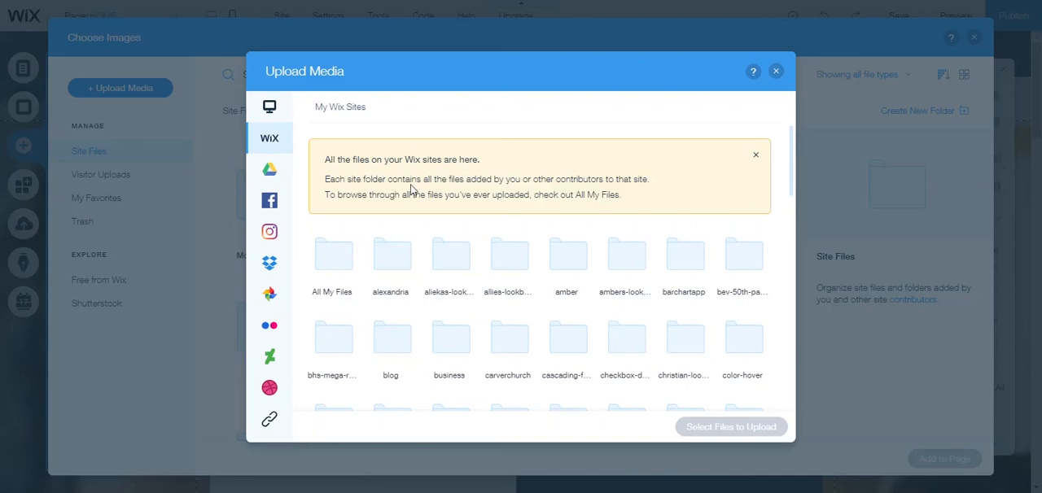
pyautogui.moveTo(627, 254)
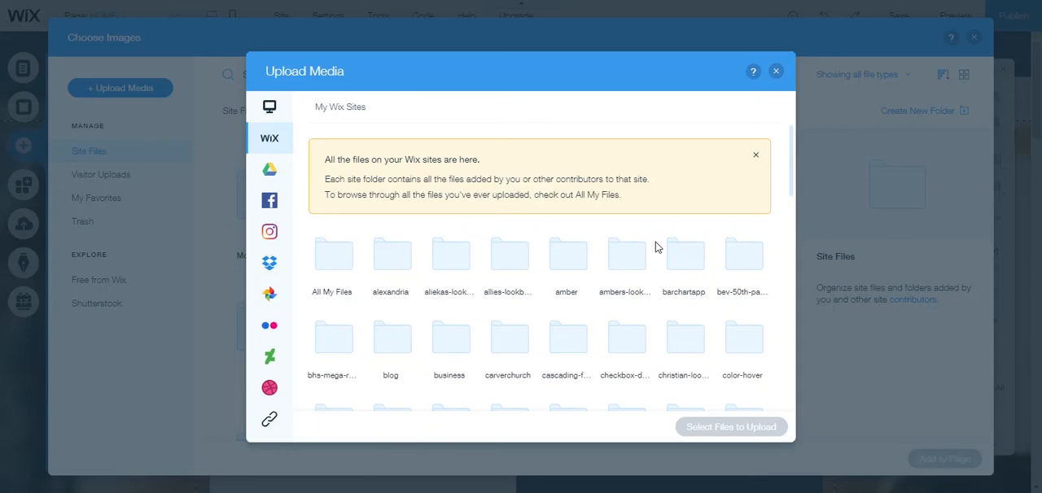
pyautogui.scroll(-3)
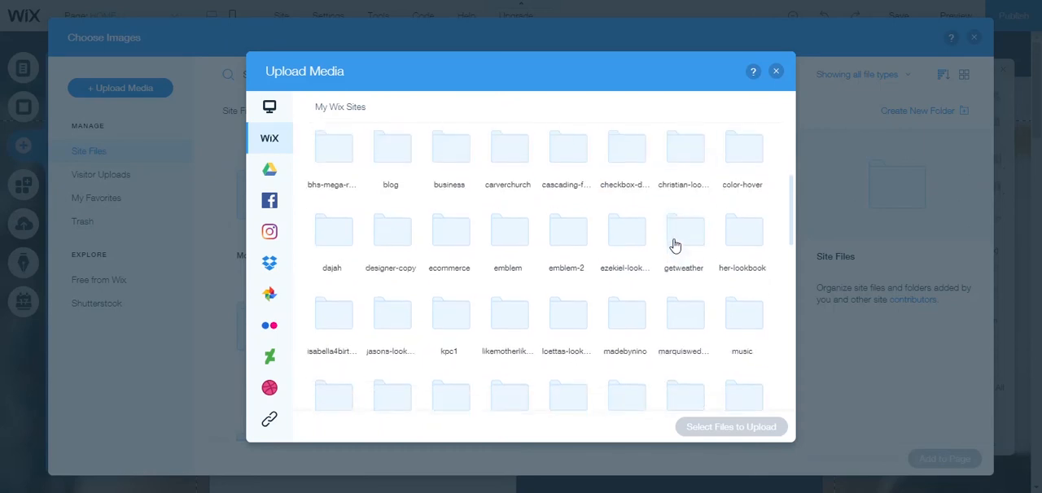
pyautogui.scroll(-3)
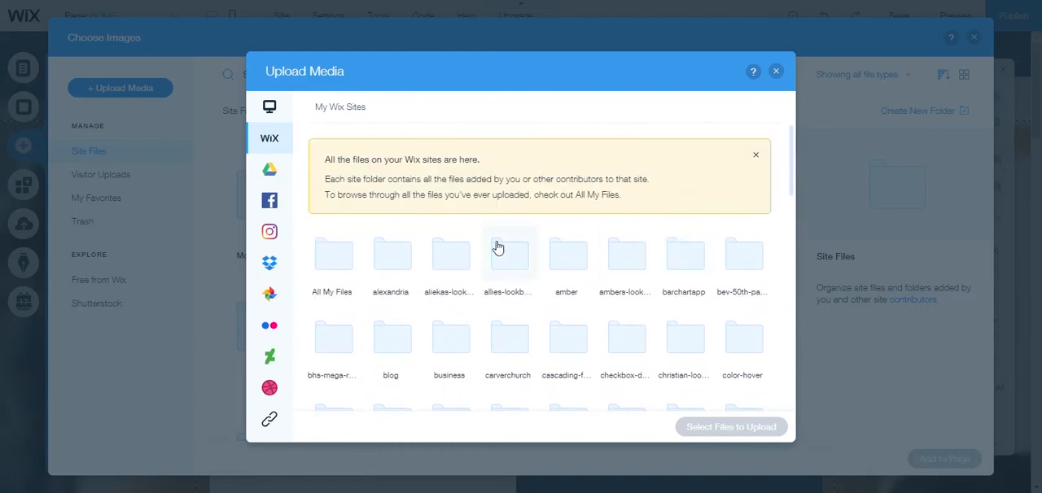
pyautogui.scroll(-3)
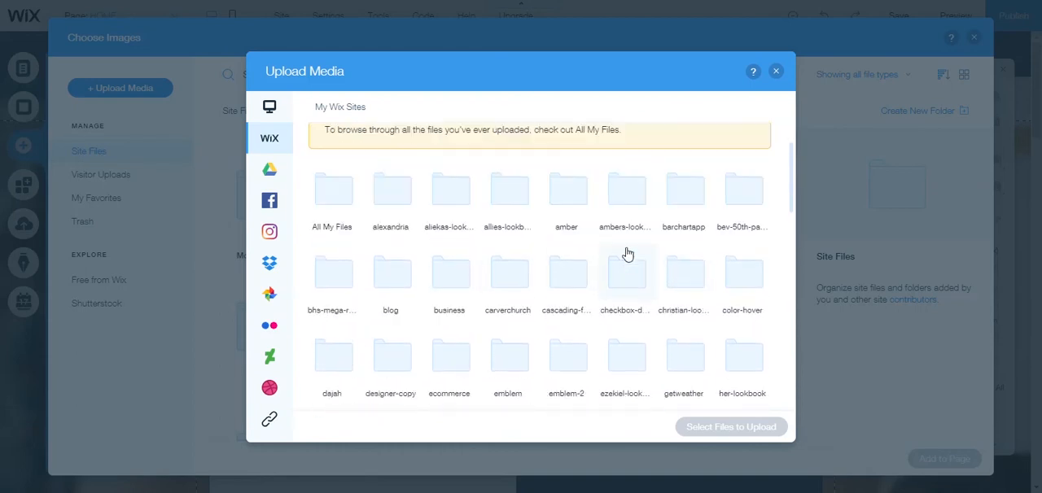
pyautogui.moveTo(450, 274)
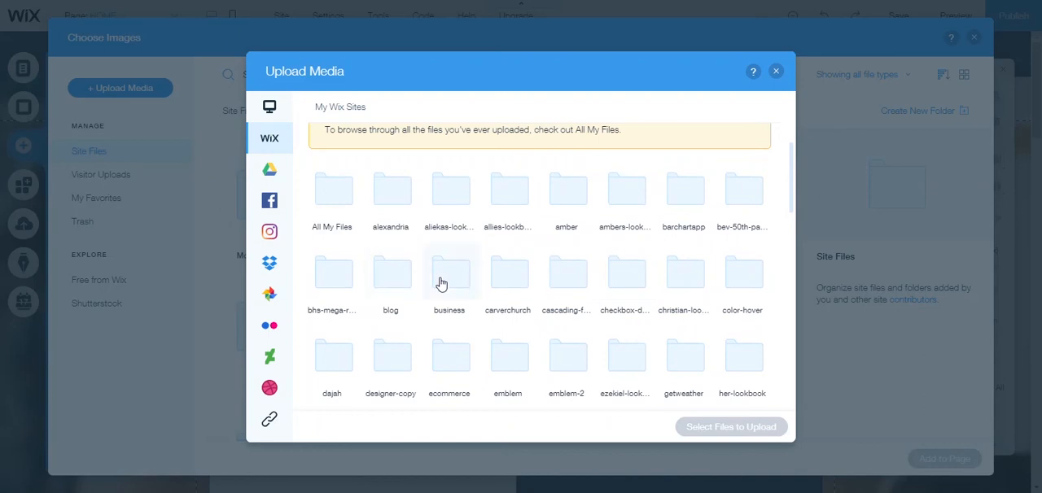
pyautogui.click(449, 274)
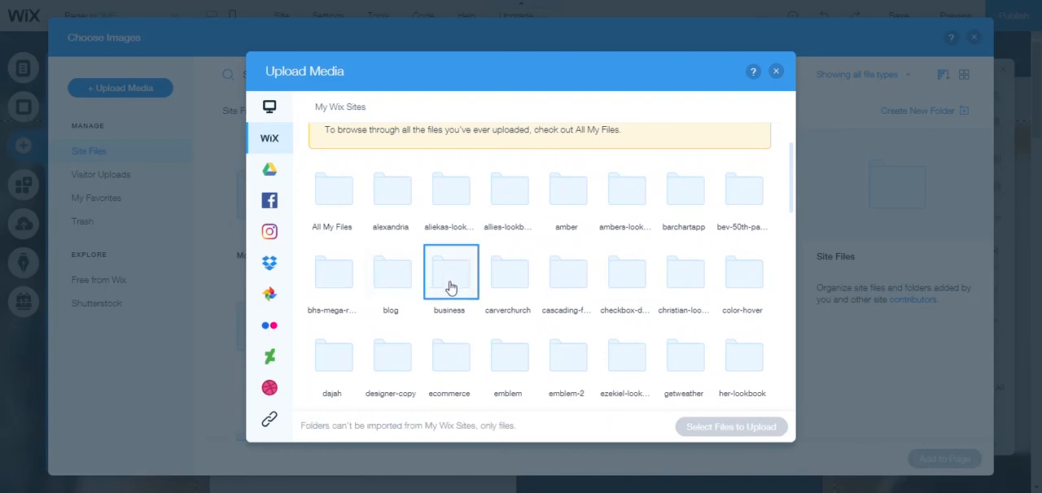
# - Enter the business folder and look through subfolders like Mobile Uploads and OurWedding
pyautogui.doubleClick(449, 274)
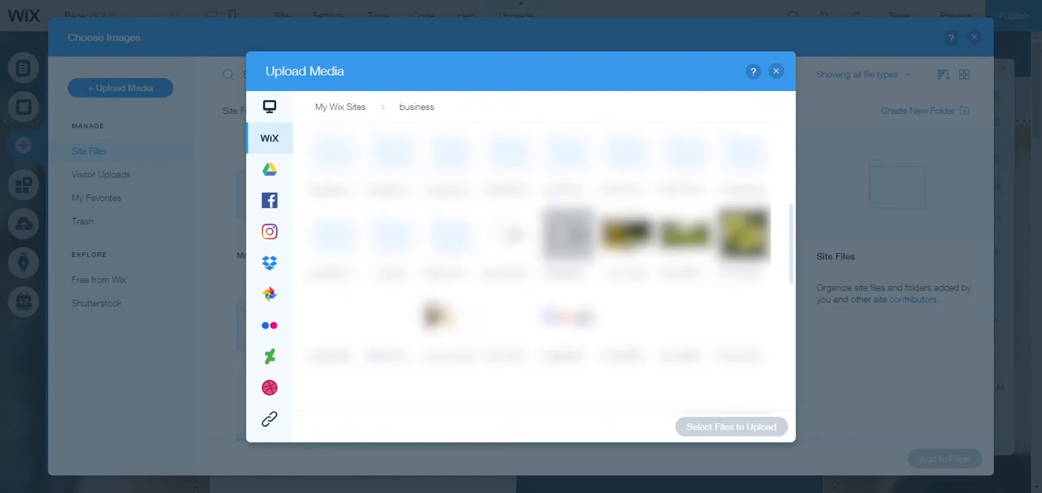
pyautogui.scroll(-3)
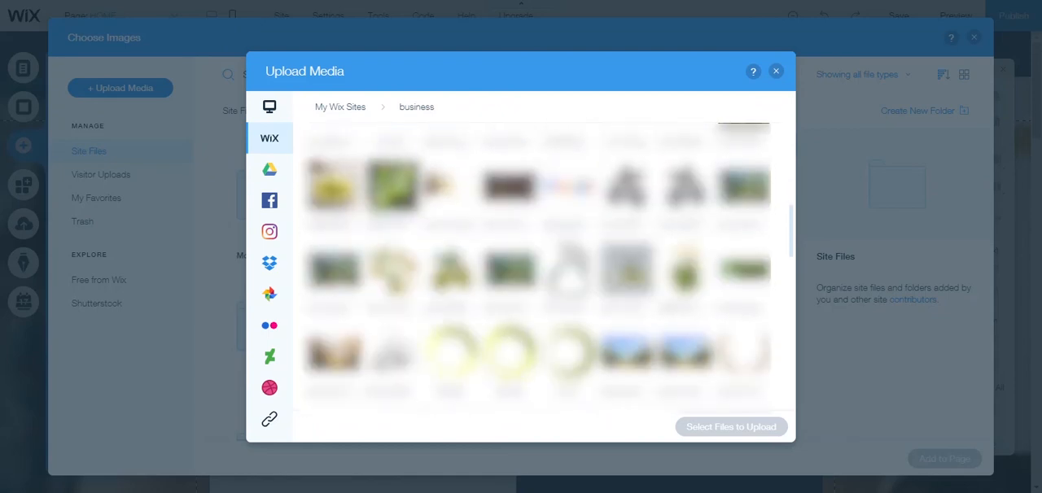
pyautogui.scroll(-3)
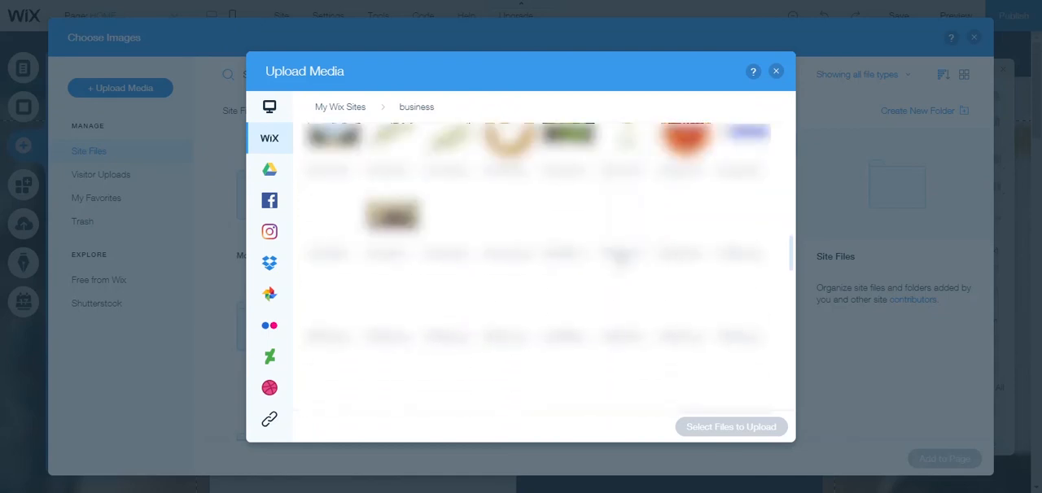
pyautogui.scroll(-3)
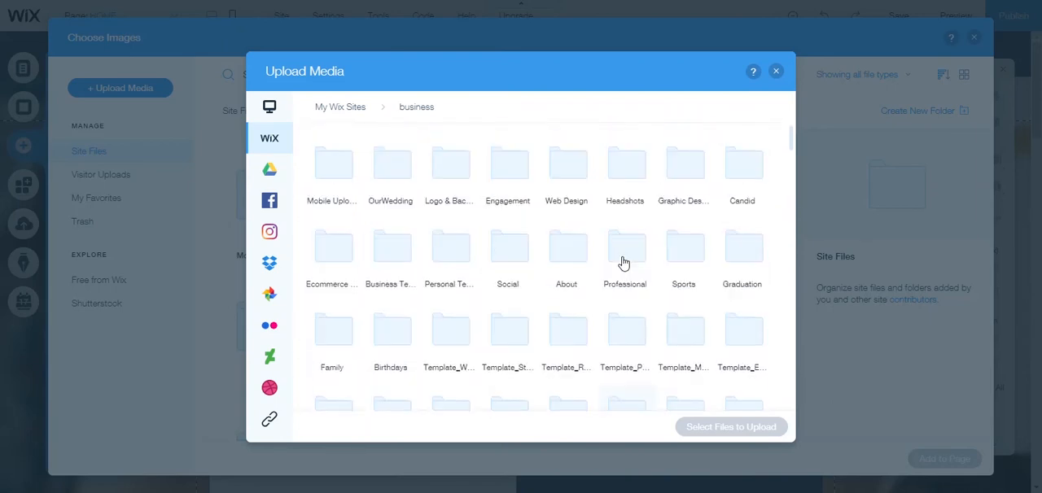
pyautogui.moveTo(280, 135)
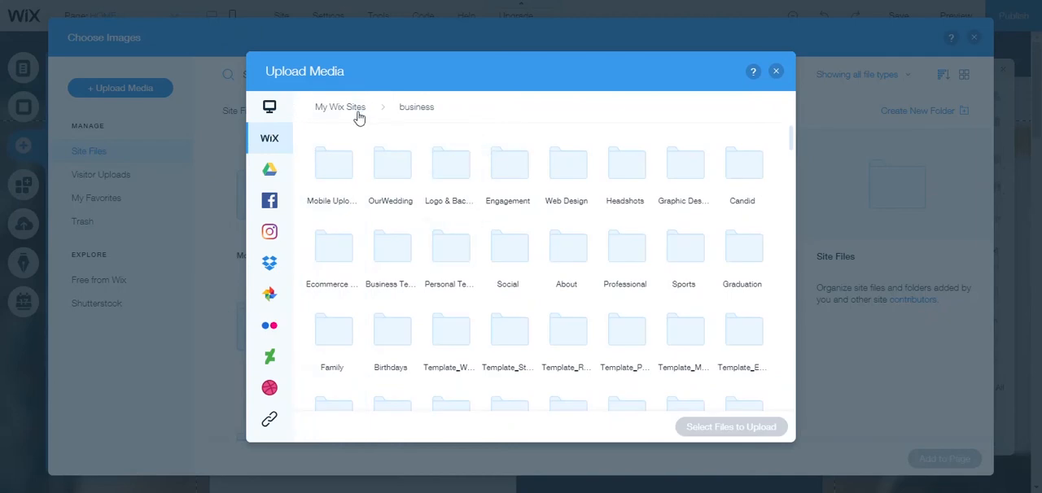
pyautogui.moveTo(353, 112)
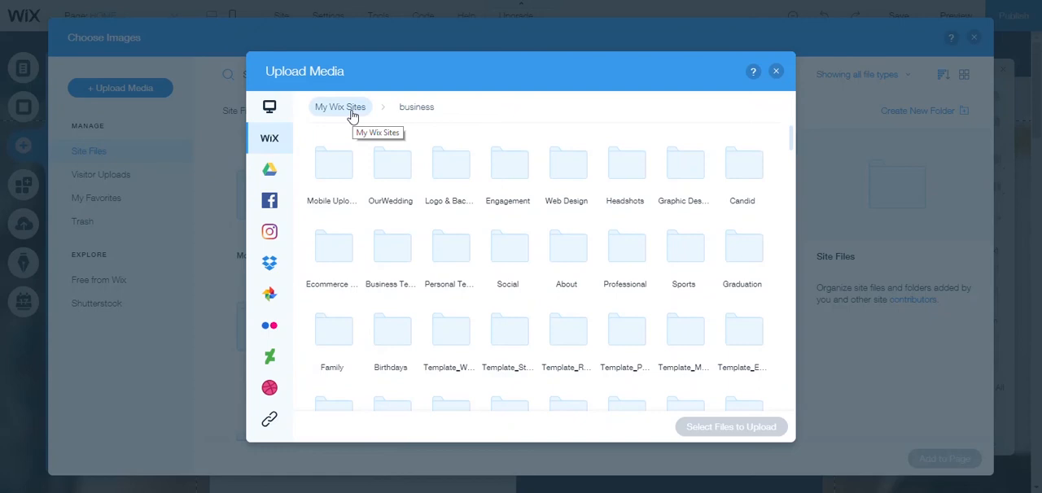
pyautogui.moveTo(351, 120)
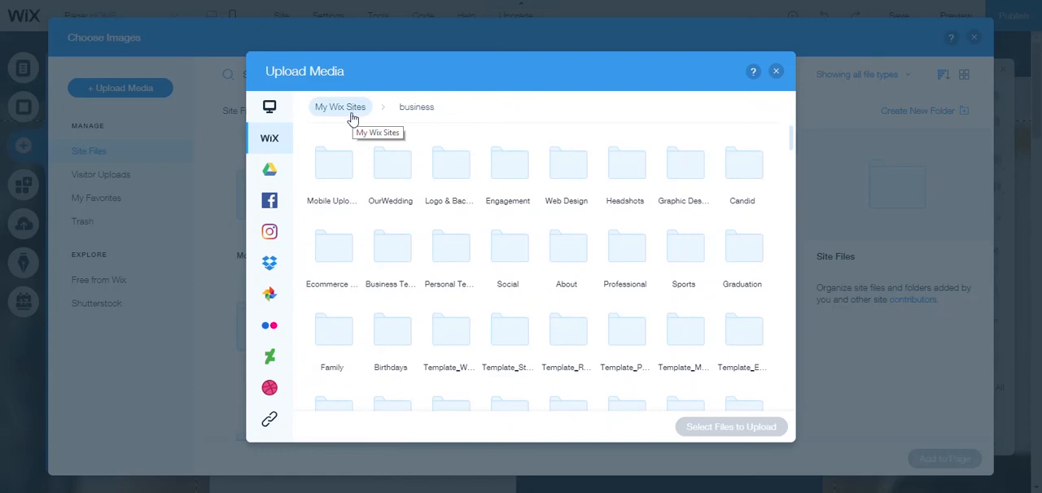
pyautogui.moveTo(408, 171)
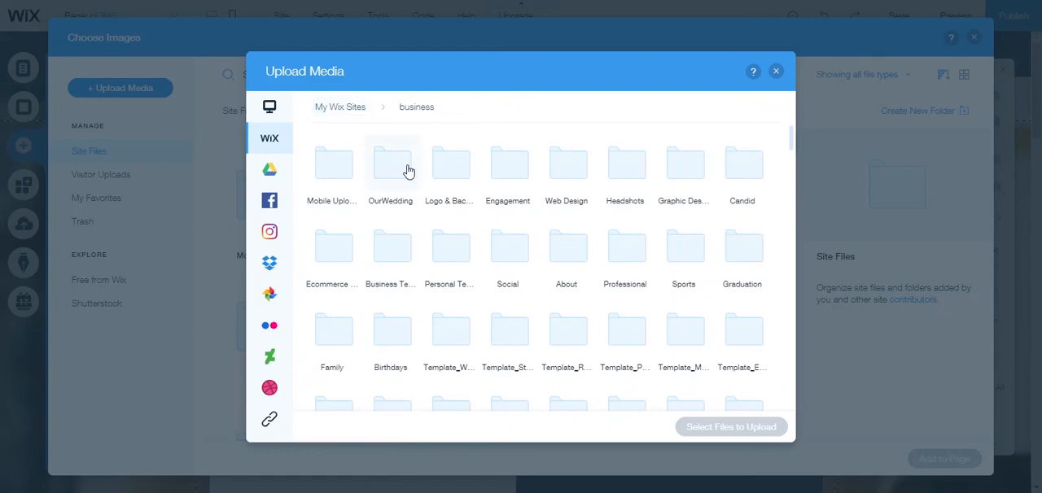
pyautogui.moveTo(381, 120)
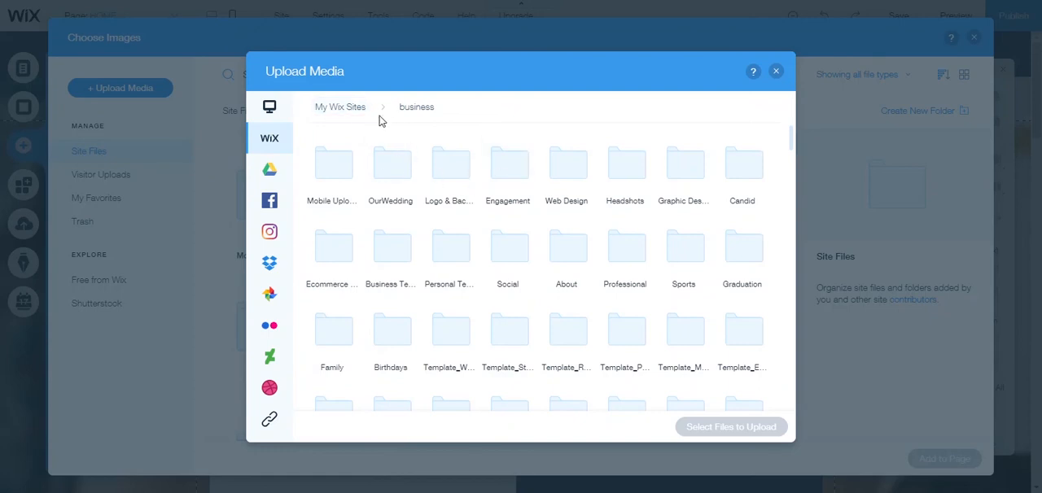
pyautogui.moveTo(341, 107)
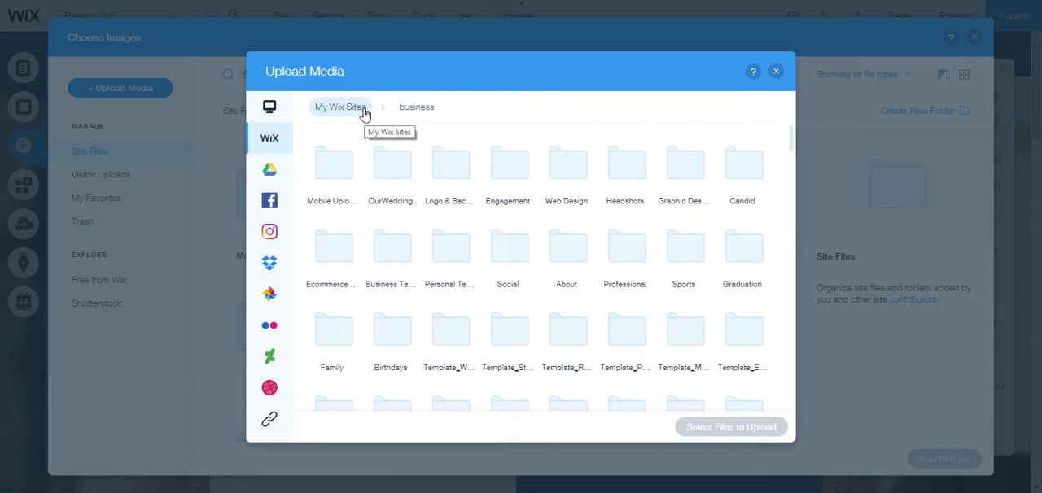
pyautogui.moveTo(391, 167)
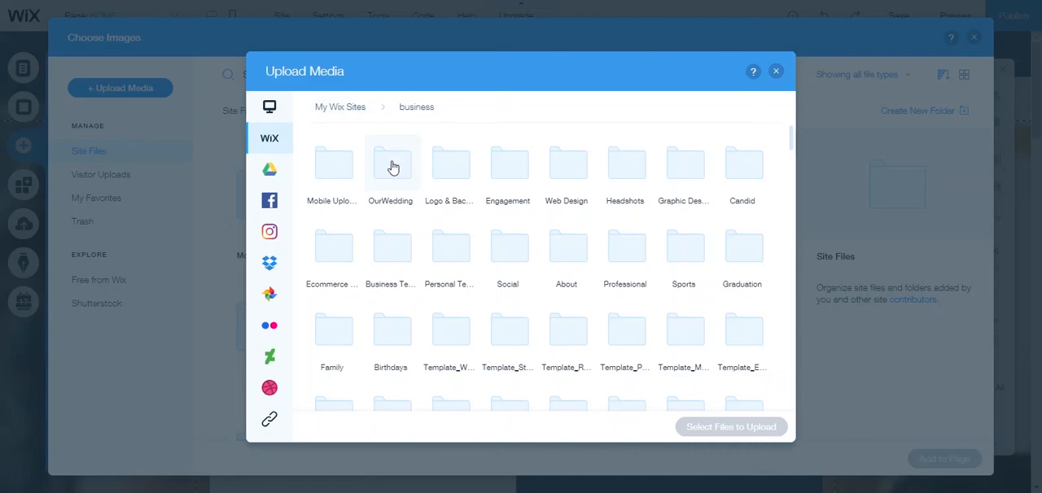
# - Select the OurWedding folder, then close the other-sites browser to return to Site Files
pyautogui.click(391, 163)
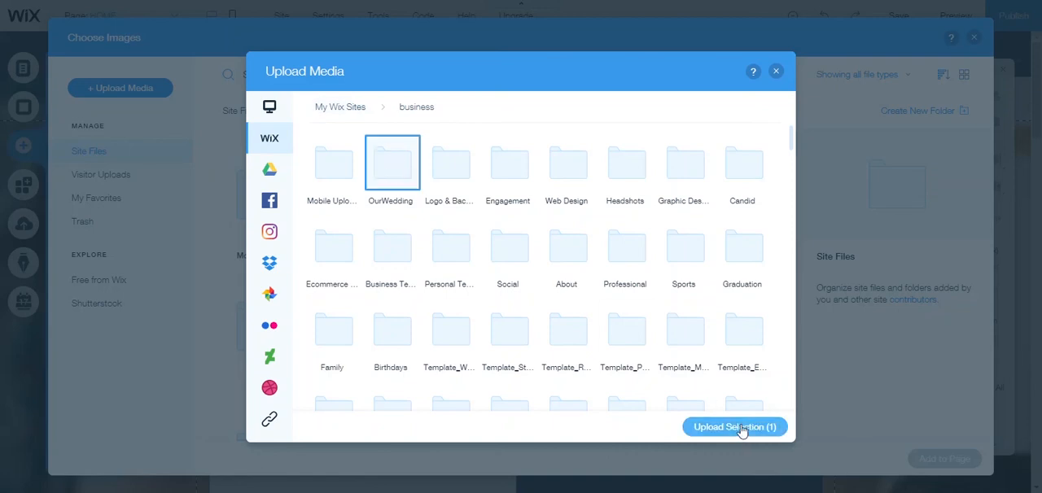
pyautogui.moveTo(567, 368)
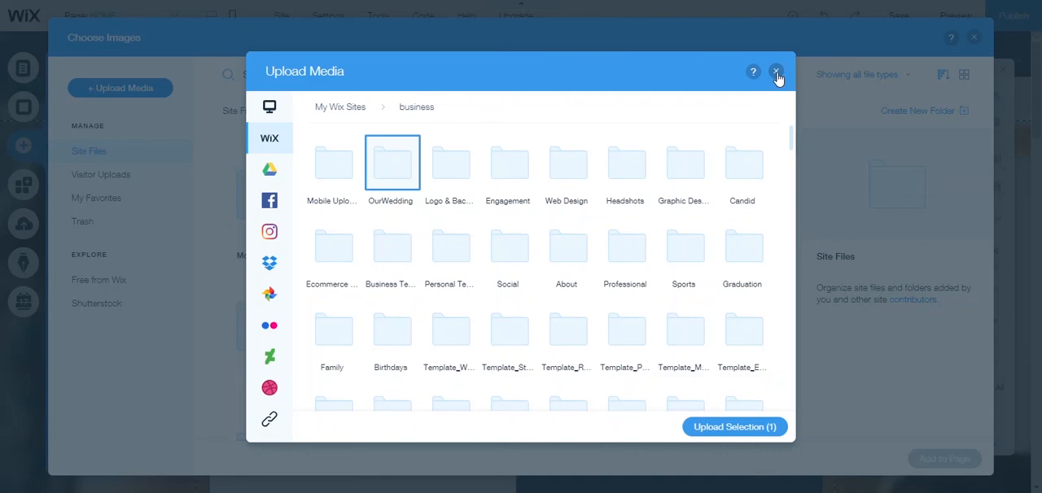
pyautogui.moveTo(779, 78)
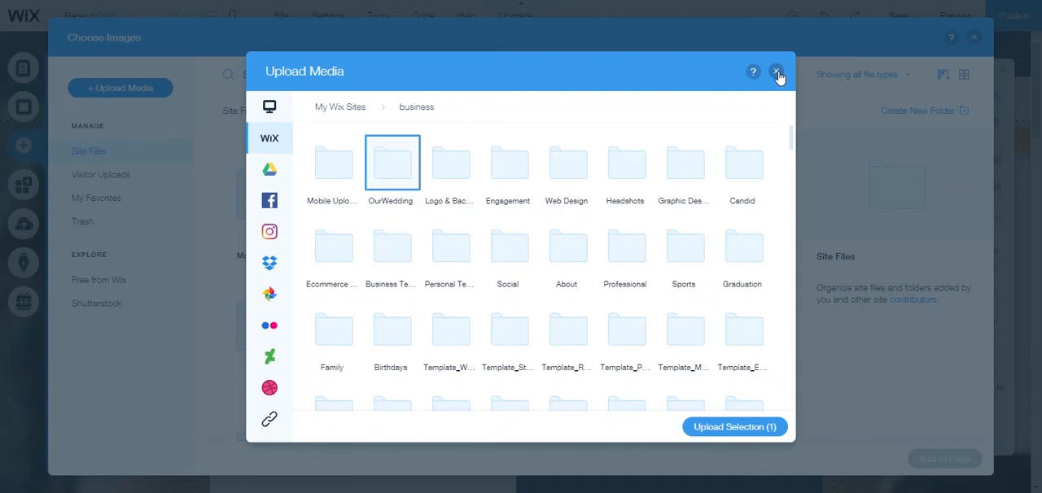
pyautogui.moveTo(391, 159)
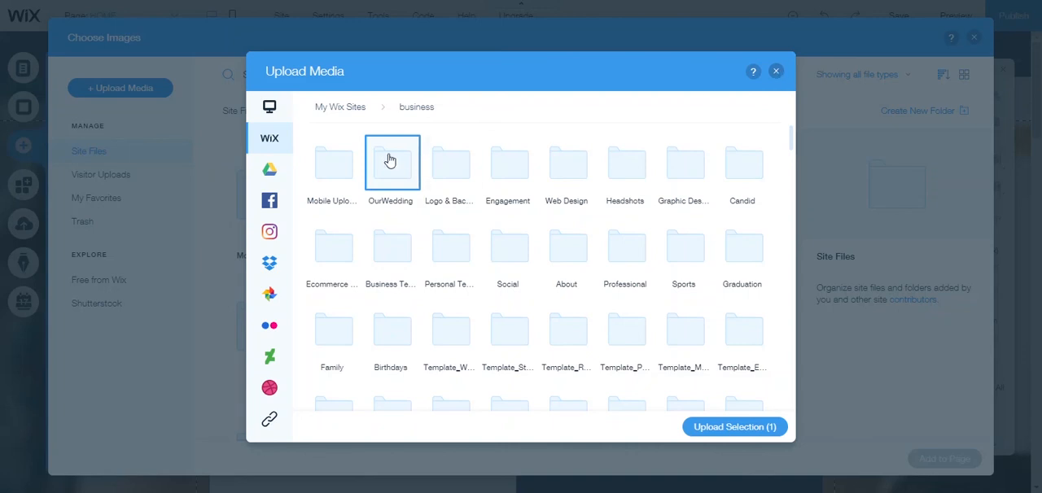
pyautogui.moveTo(406, 169)
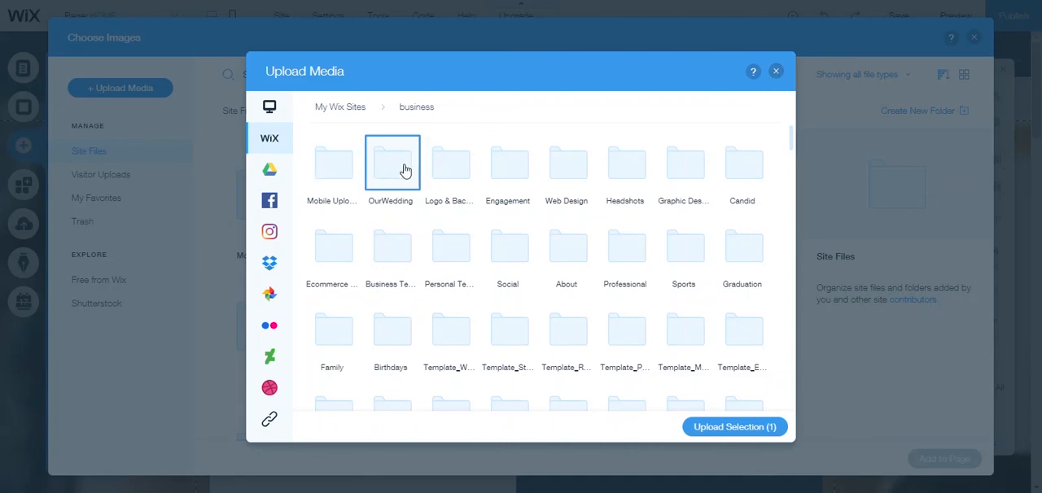
pyautogui.moveTo(605, 179)
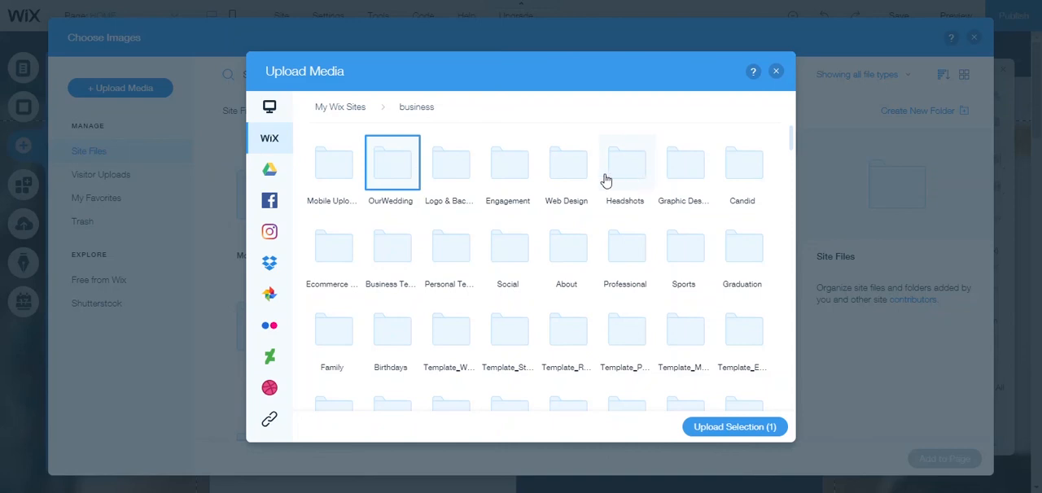
pyautogui.moveTo(604, 166)
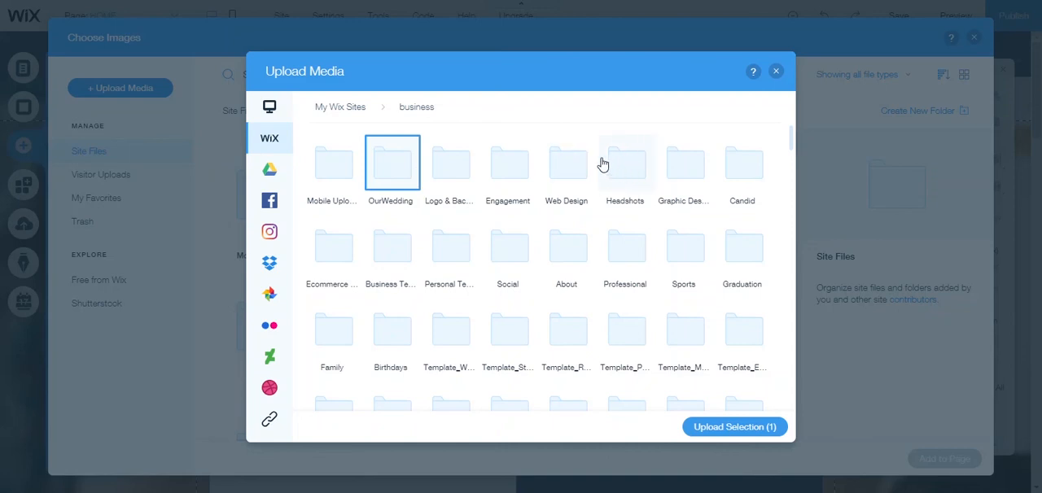
pyautogui.click(776, 72)
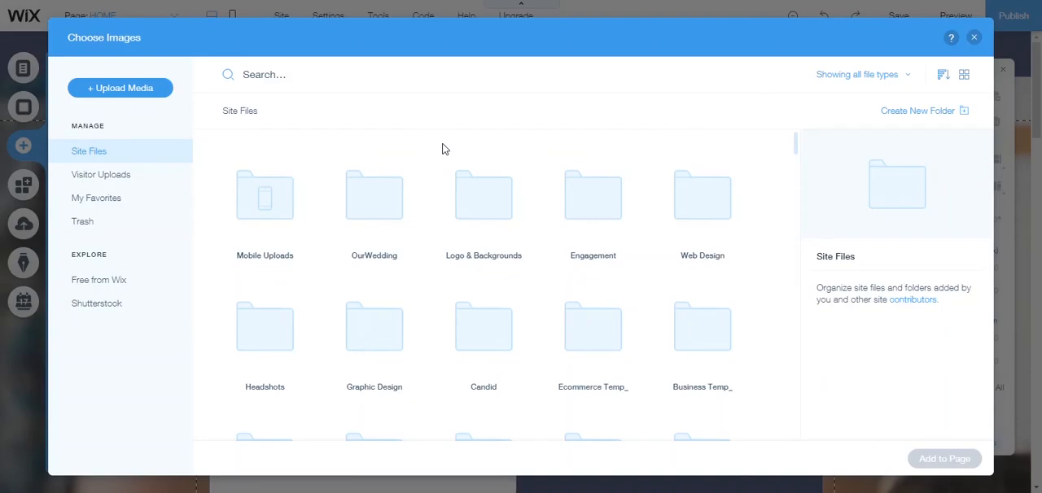
pyautogui.moveTo(355, 117)
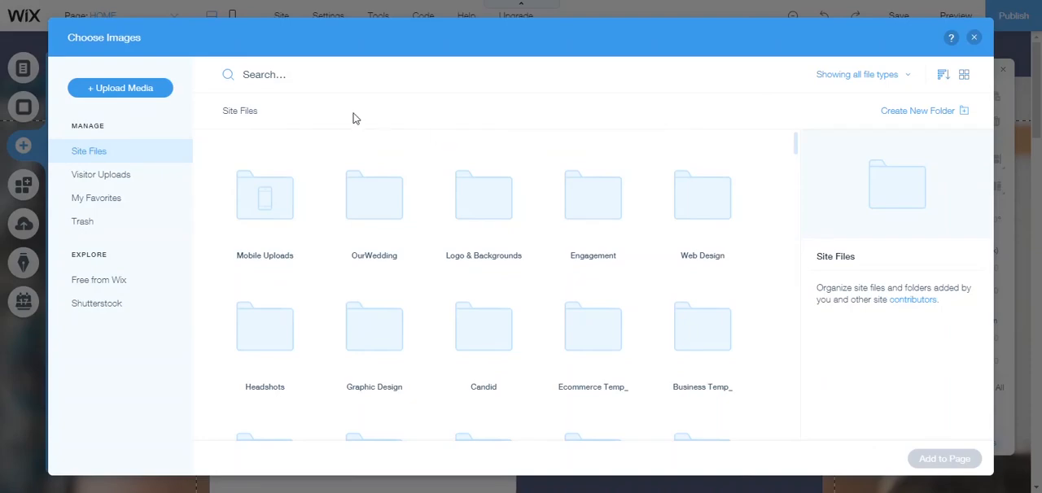
pyautogui.moveTo(374, 195)
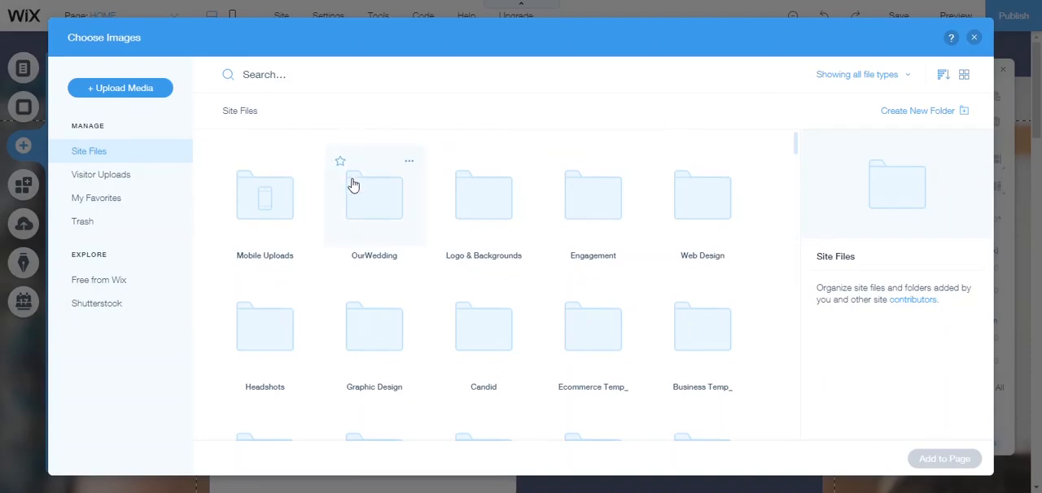
pyautogui.moveTo(378, 215)
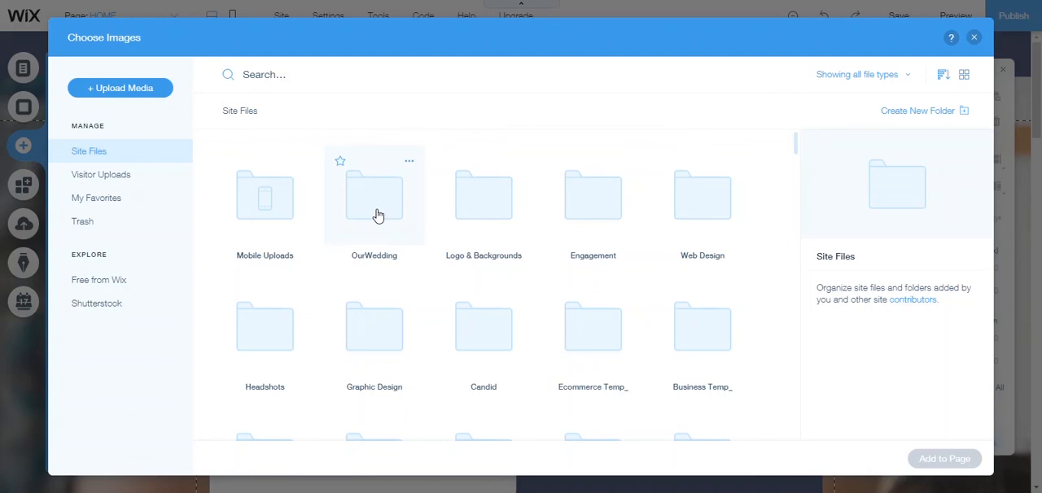
pyautogui.moveTo(702, 193)
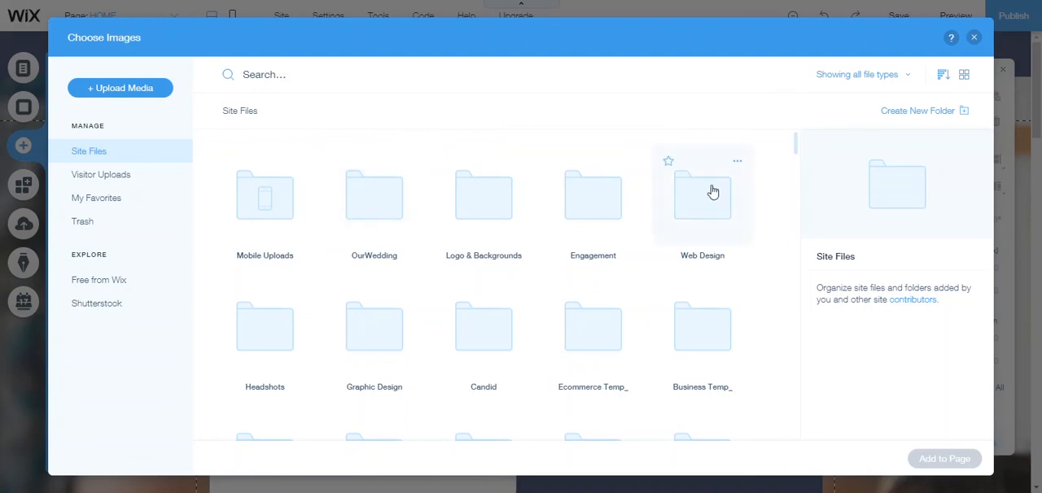
pyautogui.moveTo(911, 117)
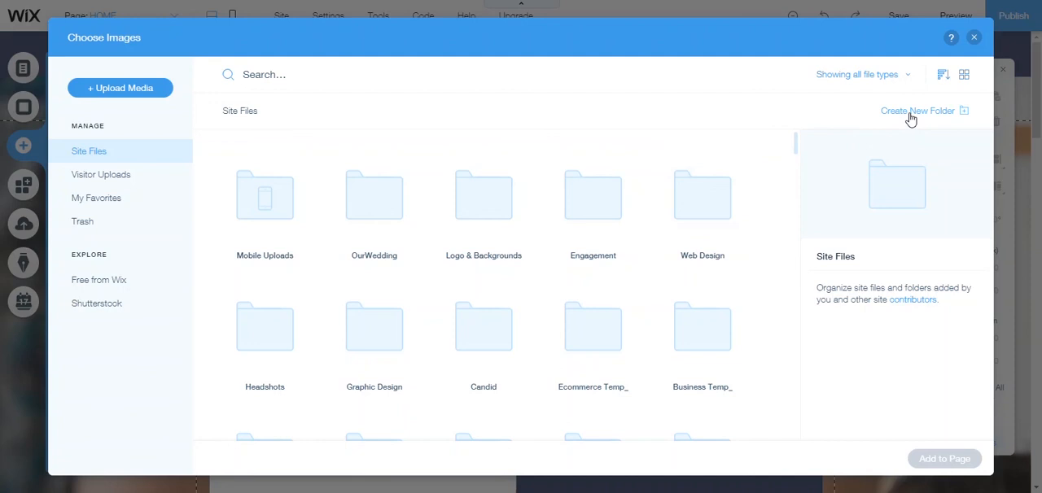
pyautogui.moveTo(928, 114)
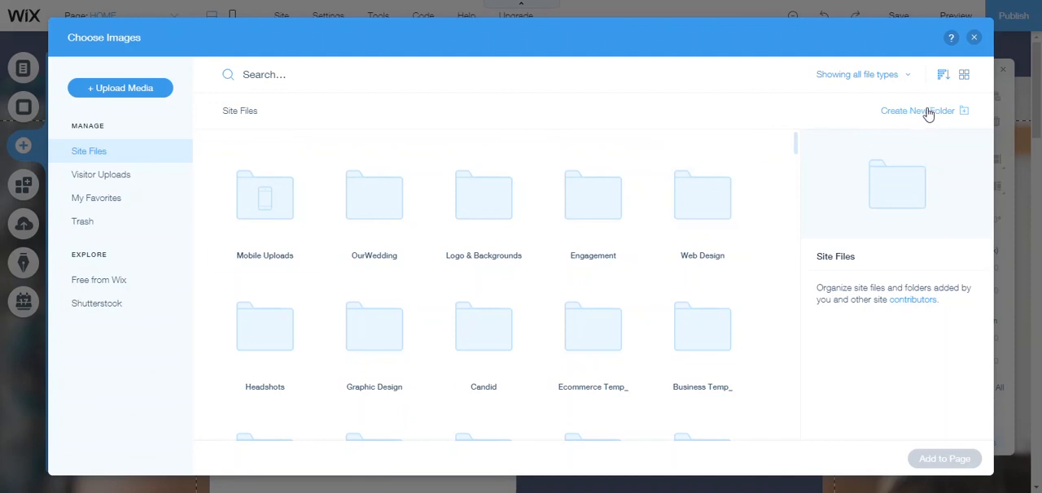
# - Create a new folder in Site Files, ready to be named 'New Docs'
pyautogui.click(919, 111)
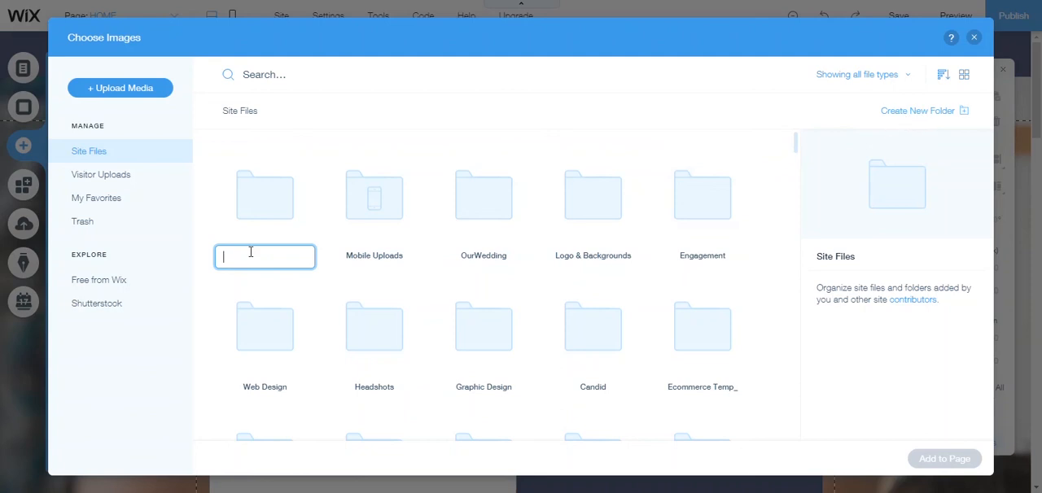
pyautogui.moveTo(251, 252)
pyautogui.write('New Docs')
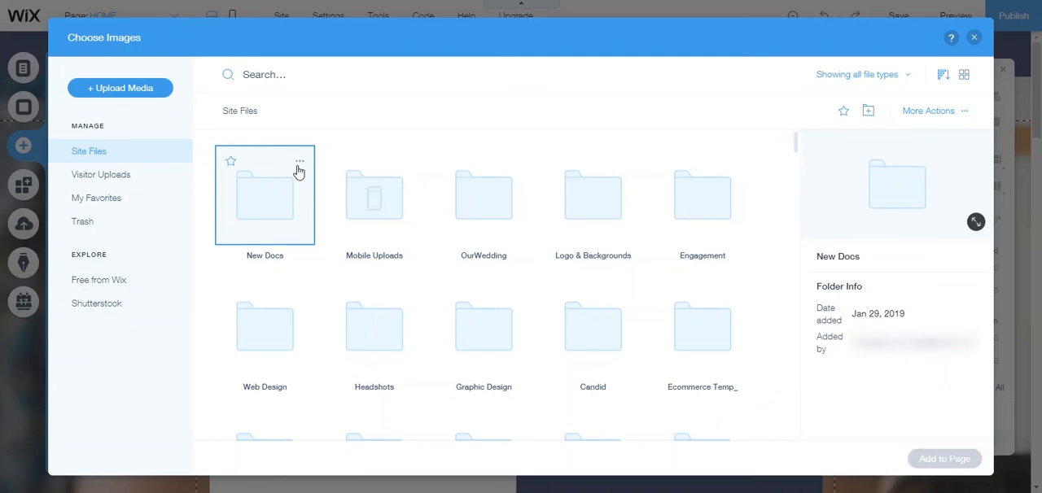
pyautogui.moveTo(283, 192)
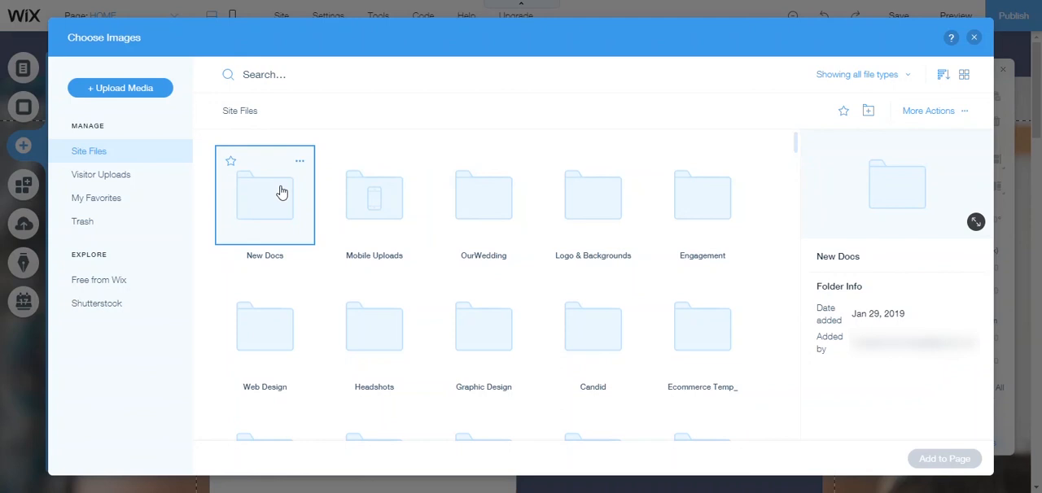
pyautogui.doubleClick(264, 196)
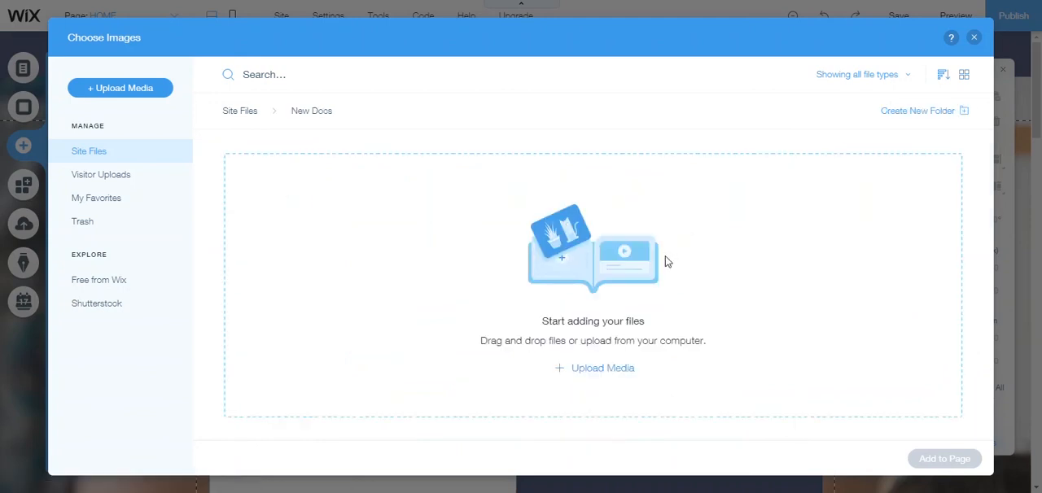
pyautogui.moveTo(654, 268)
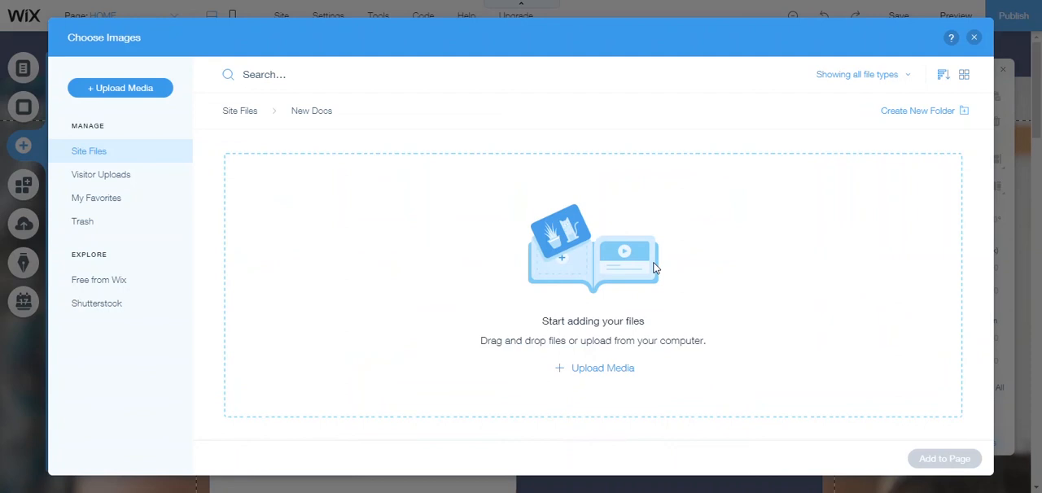
pyautogui.click(860, 75)
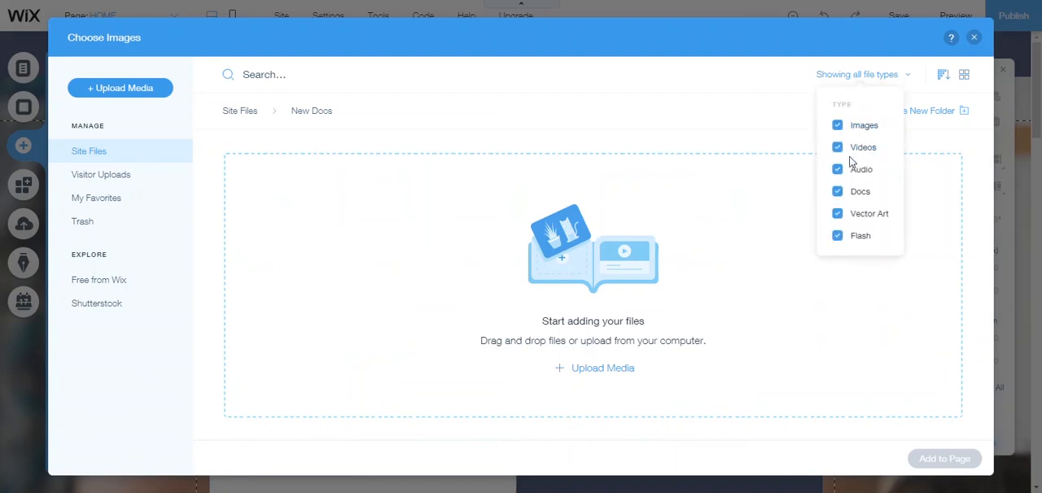
pyautogui.moveTo(855, 214)
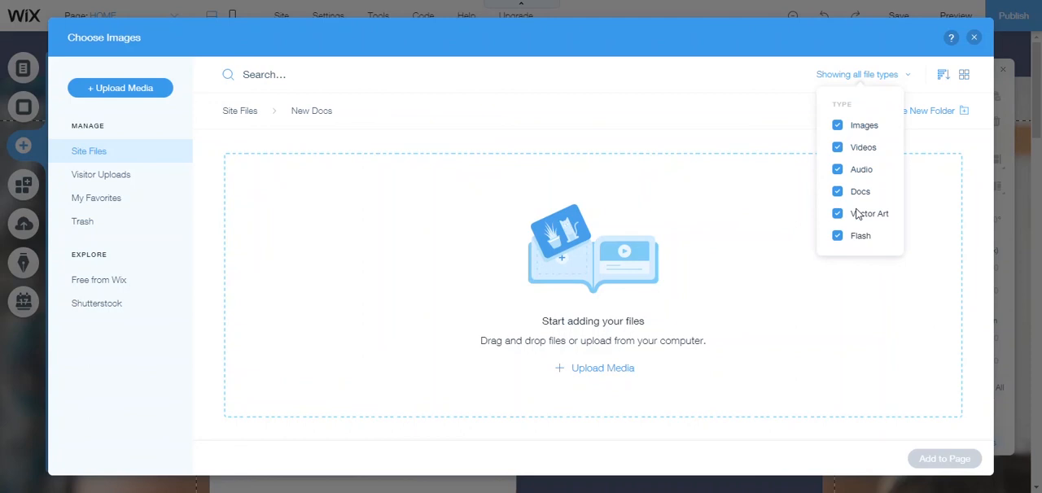
pyautogui.moveTo(877, 79)
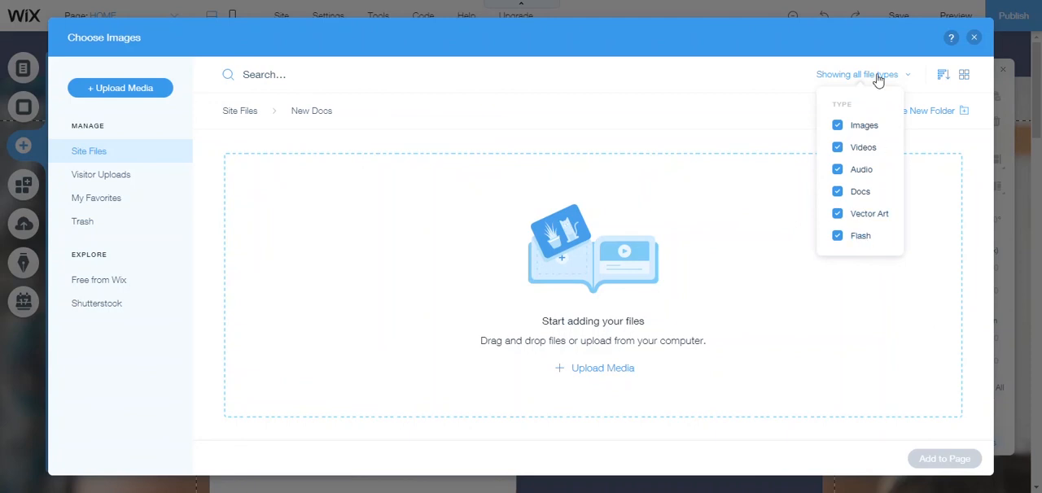
pyautogui.click(863, 75)
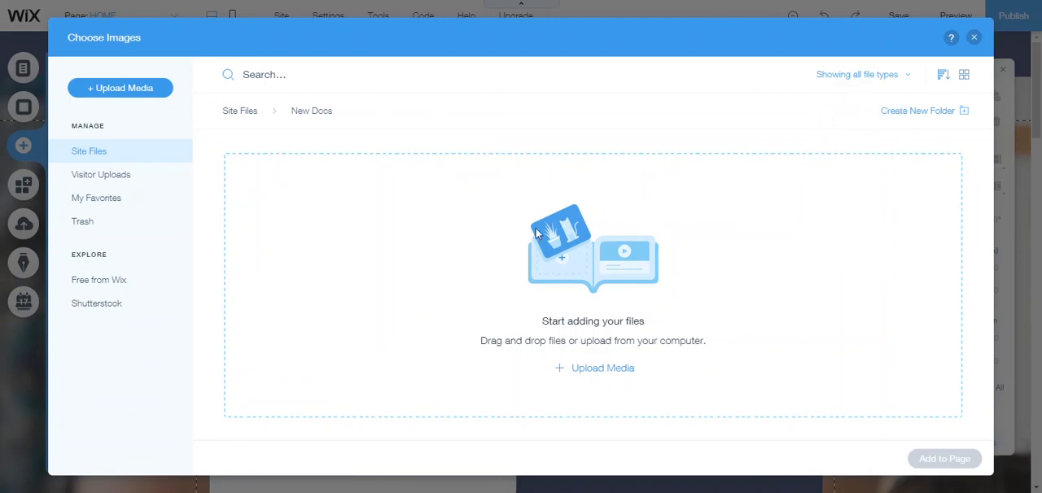
pyautogui.moveTo(313, 111)
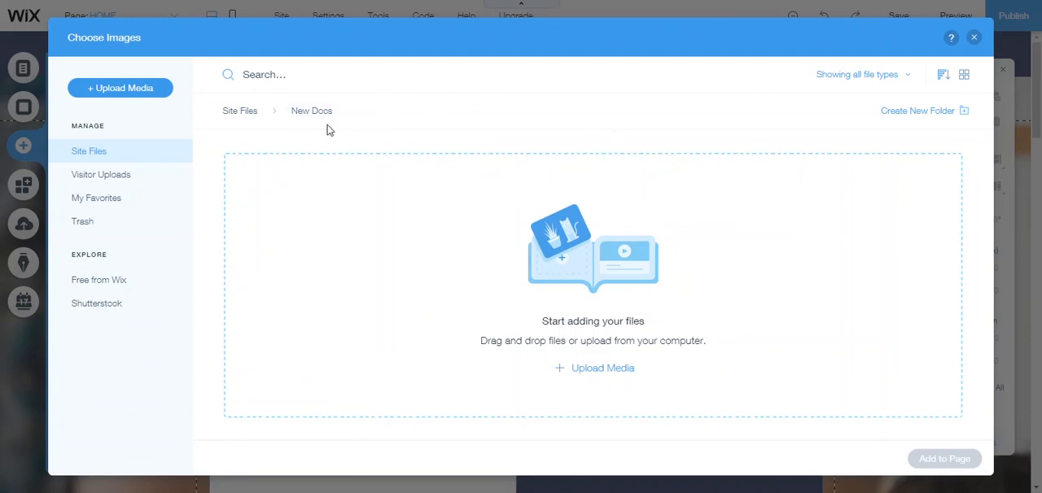
pyautogui.click(239, 111)
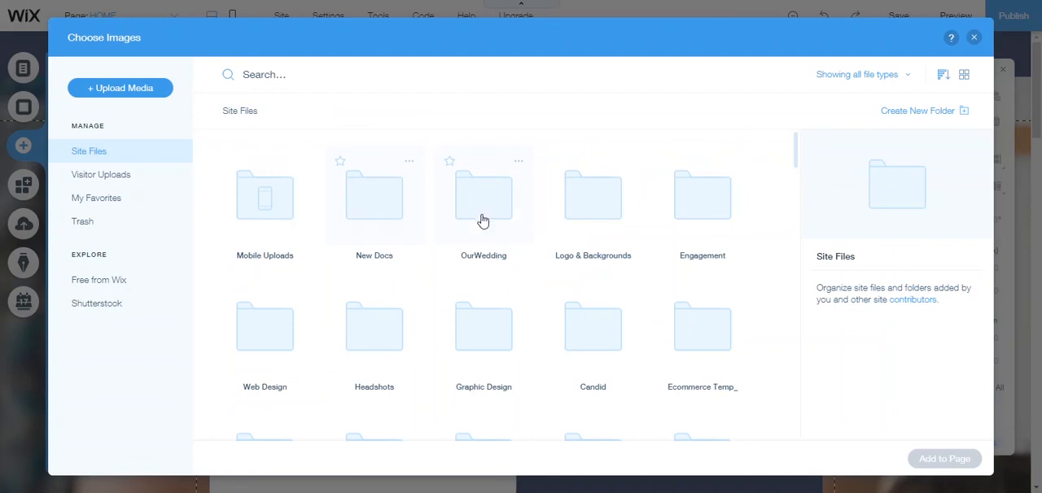
pyautogui.moveTo(593, 224)
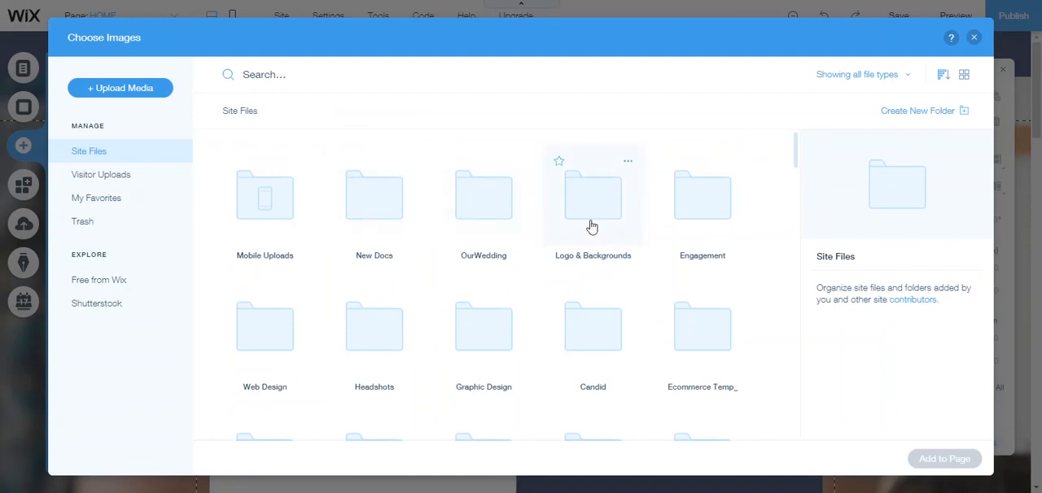
pyautogui.moveTo(593, 224)
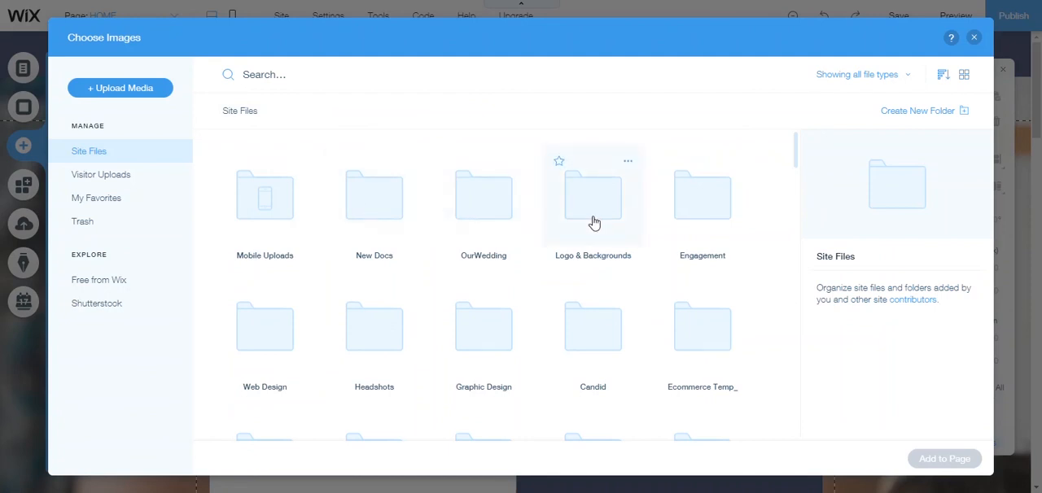
pyautogui.scroll(-3)
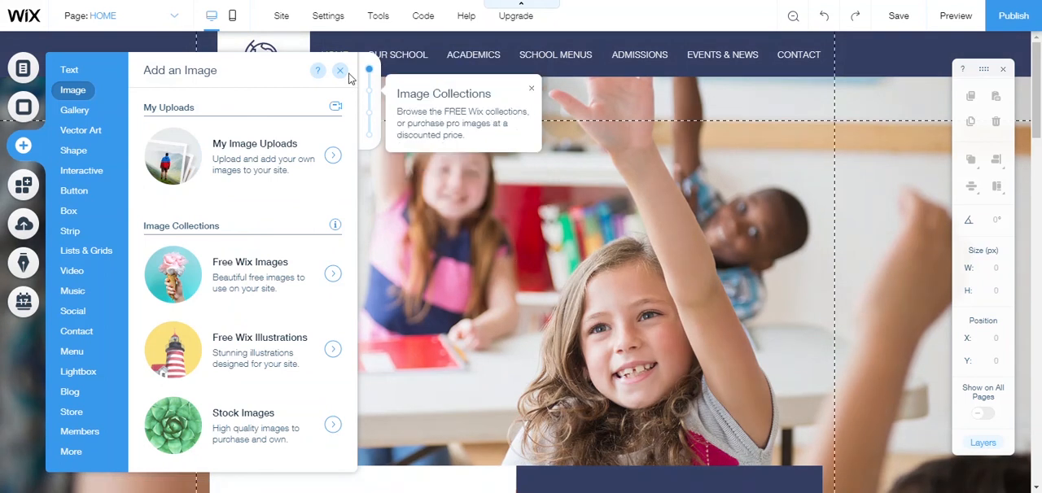
# - Close the Add an Image options panel, leaving the site page and help card showing
pyautogui.click(318, 72)
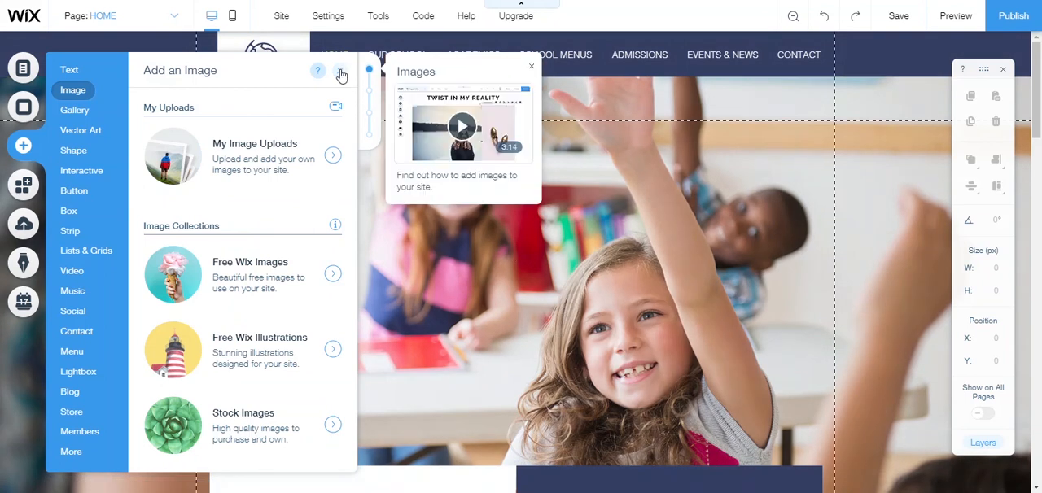